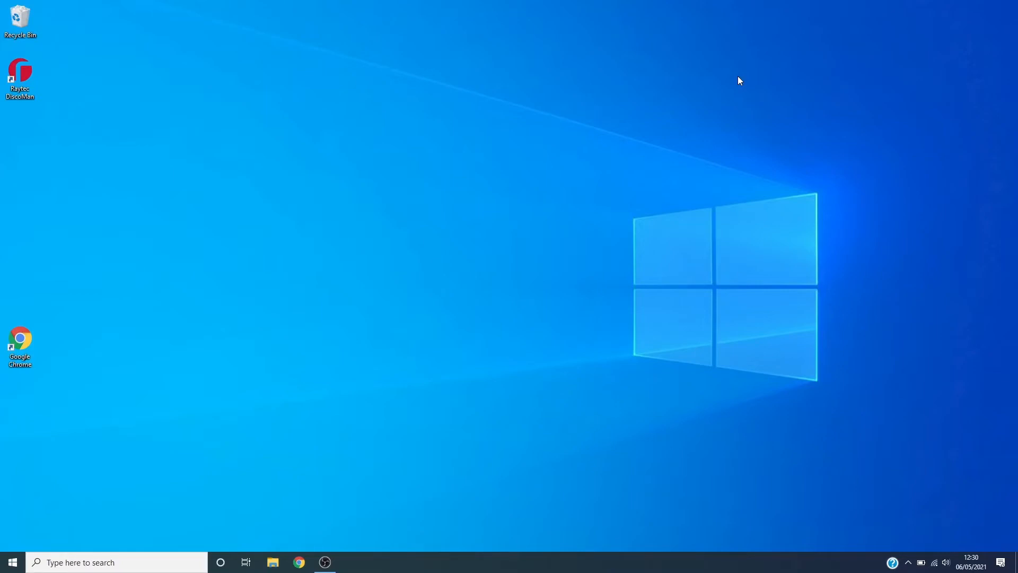
mouse_move(150, 86)
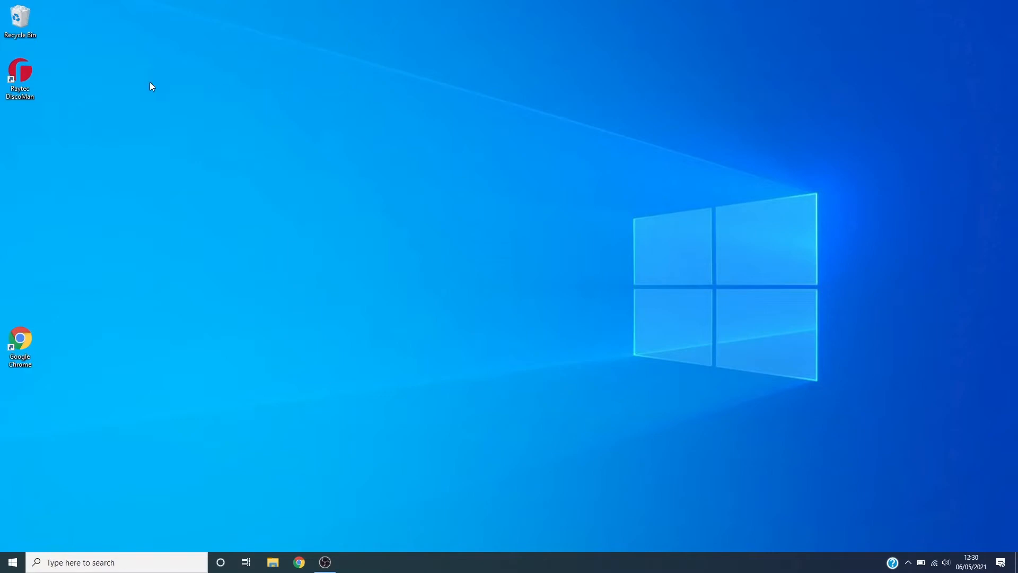
Launch Raytec DiscoMan and refresh to discover the four lamps on the network
double_click(20, 76)
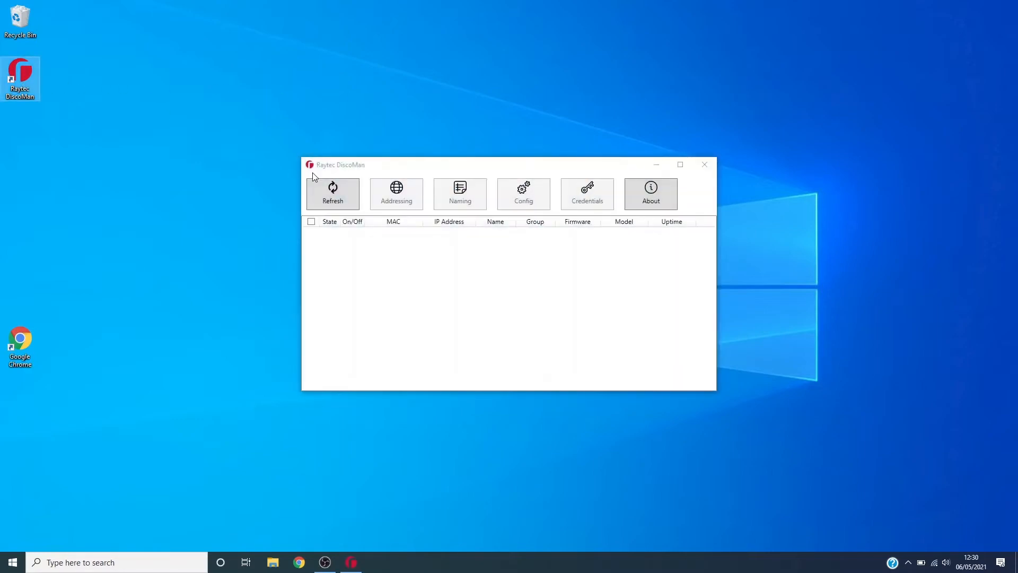
click(332, 194)
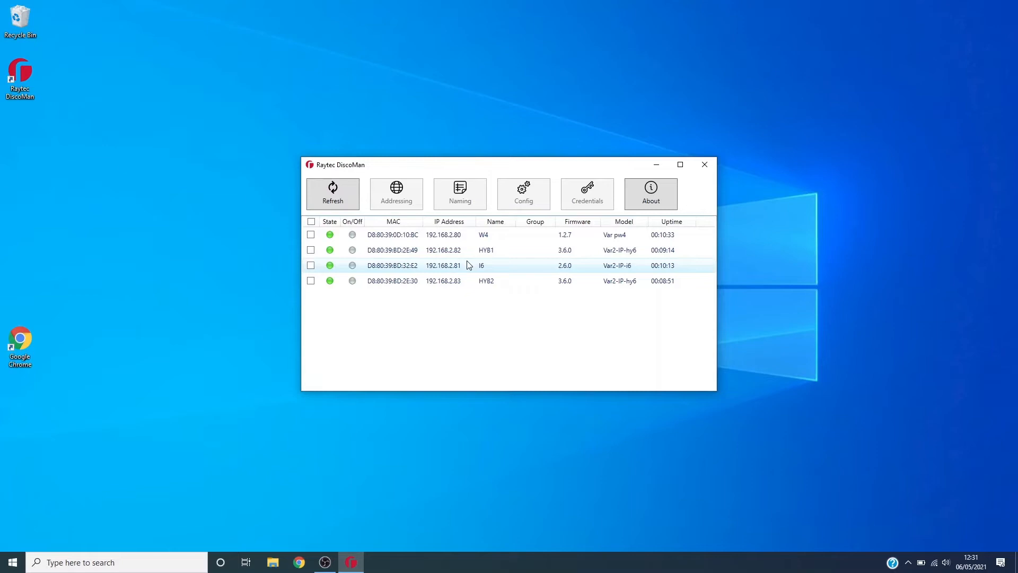
Select lamp I6 and review its lamp mode choices without changing them
click(311, 265)
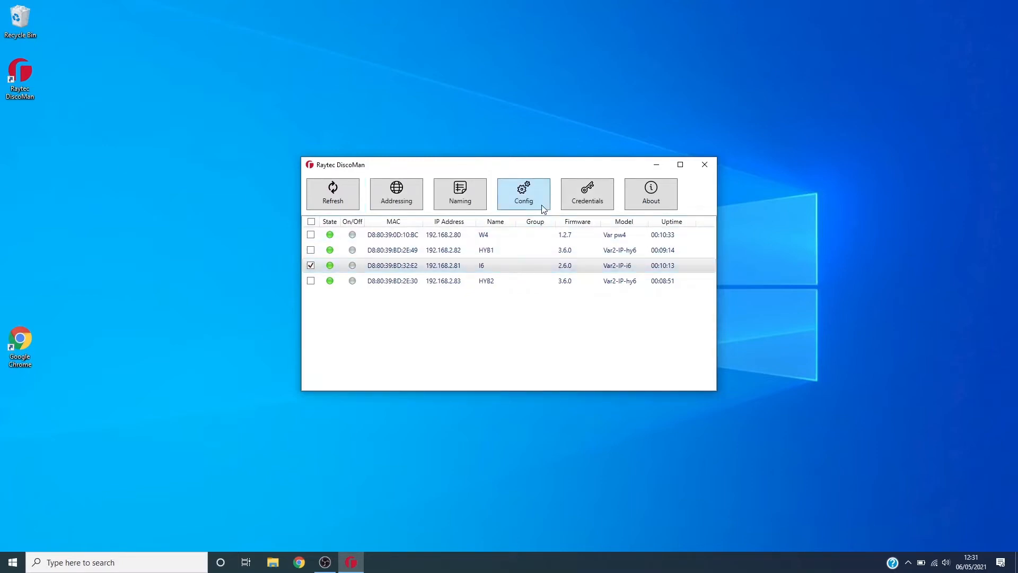
click(523, 194)
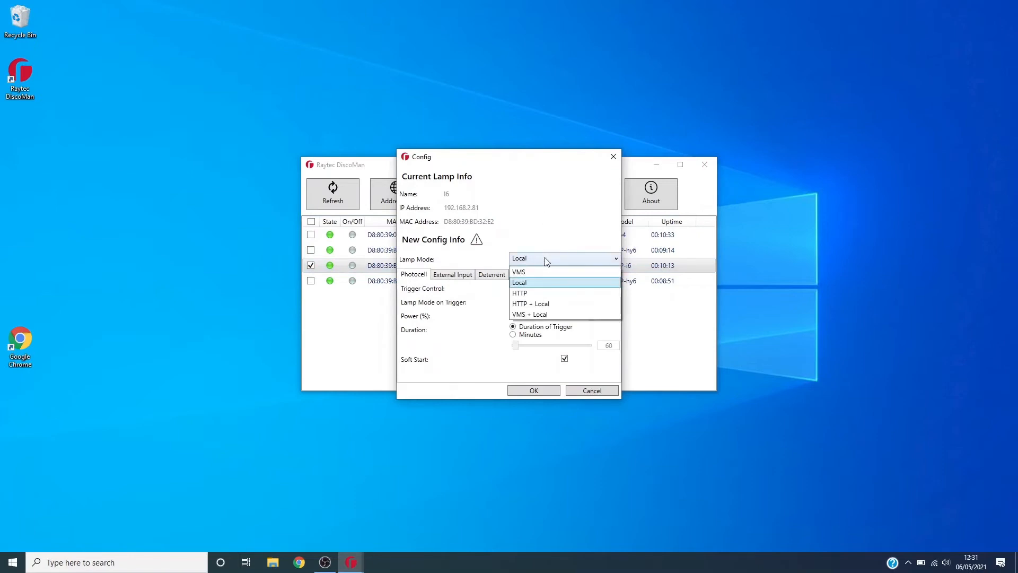
mouse_move(544, 271)
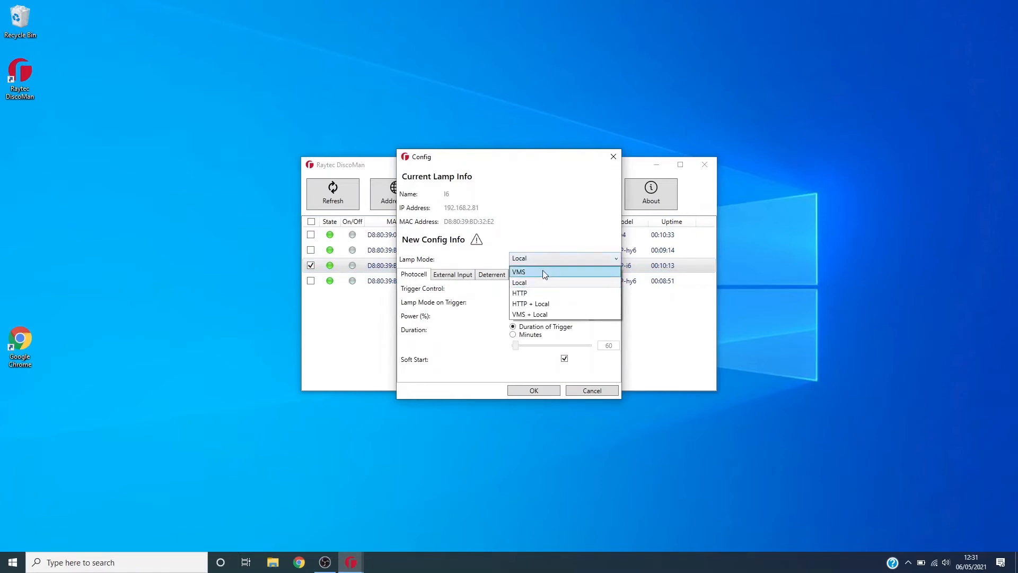
click(520, 283)
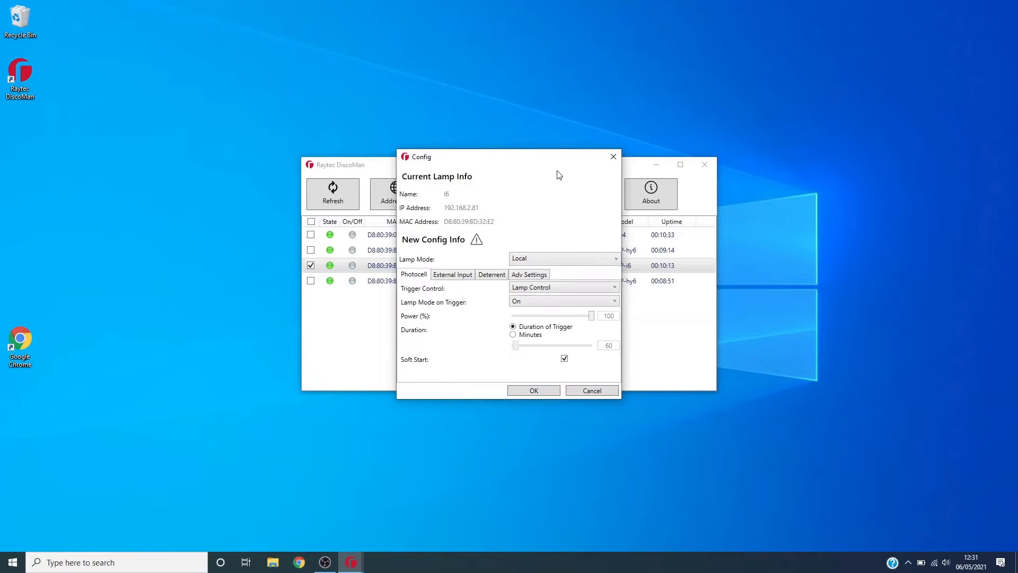
click(590, 390)
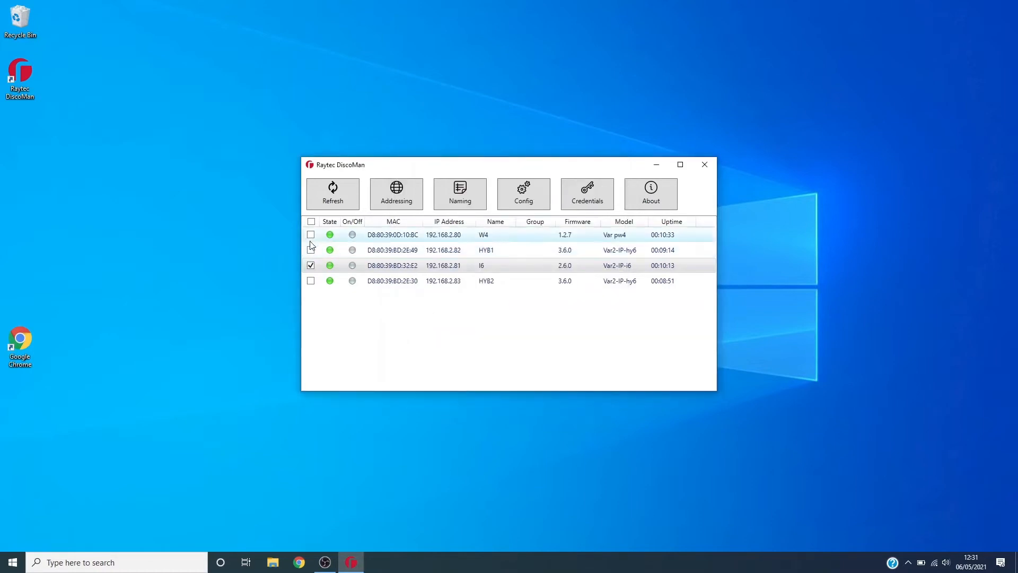
With W4 added, set both lamps' Lamp Mode to VMS and run the configuration tasks
click(524, 194)
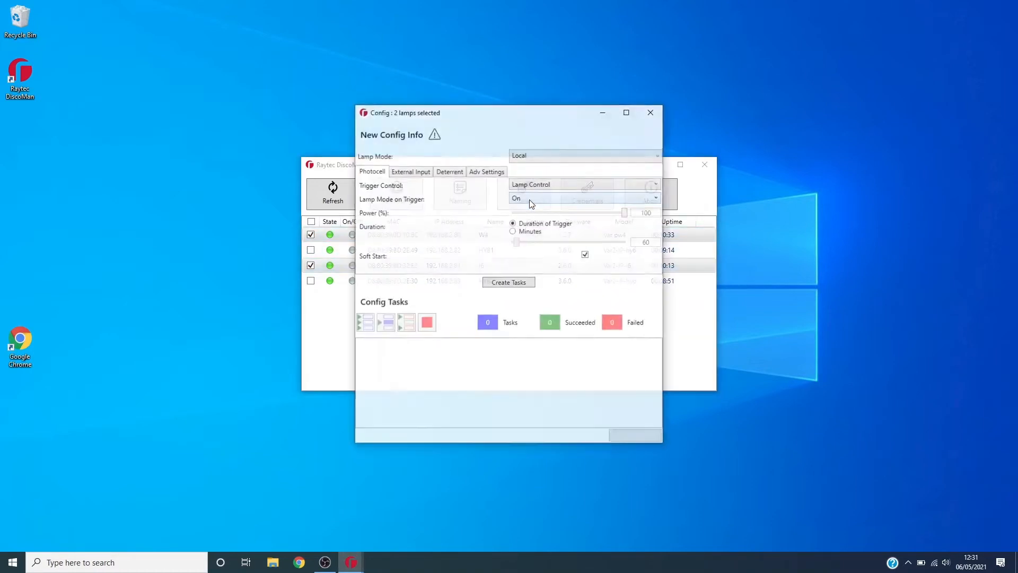
click(654, 155)
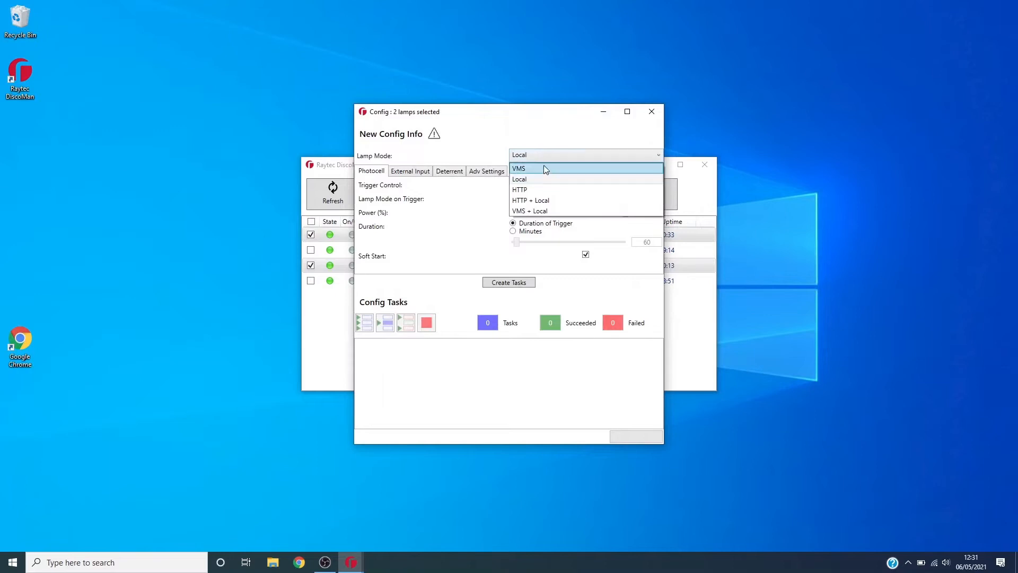
click(520, 168)
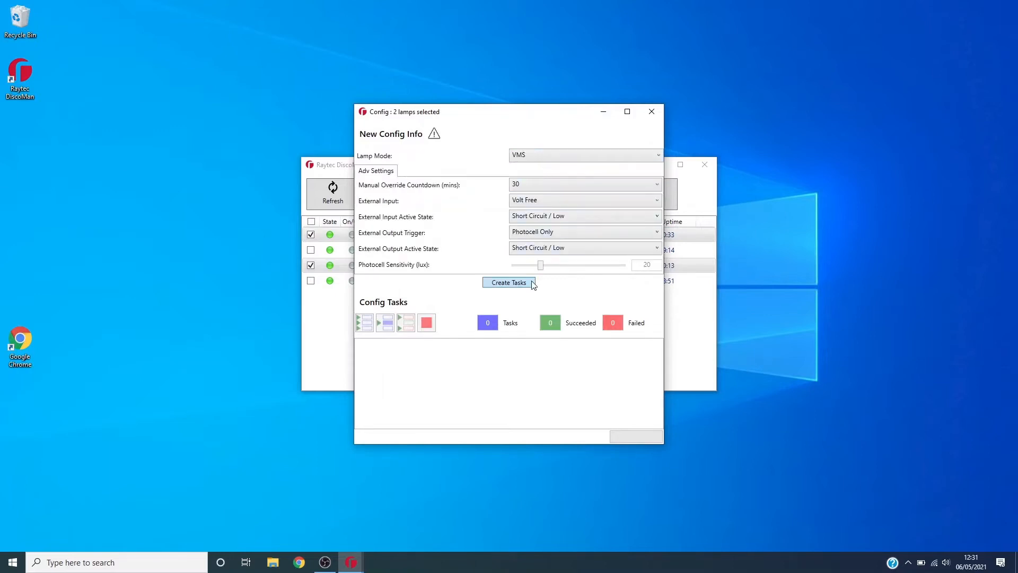
click(508, 281)
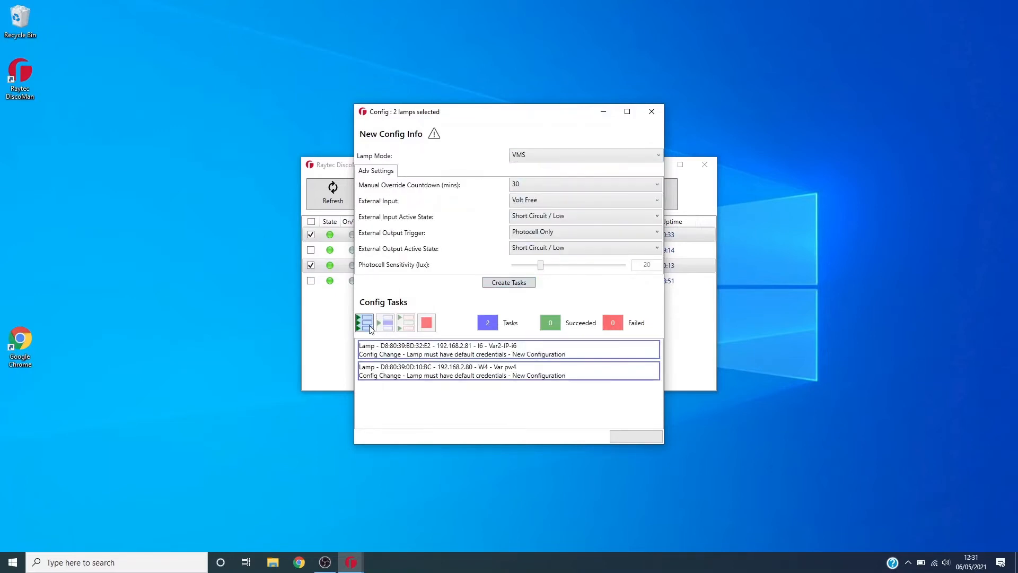
click(364, 322)
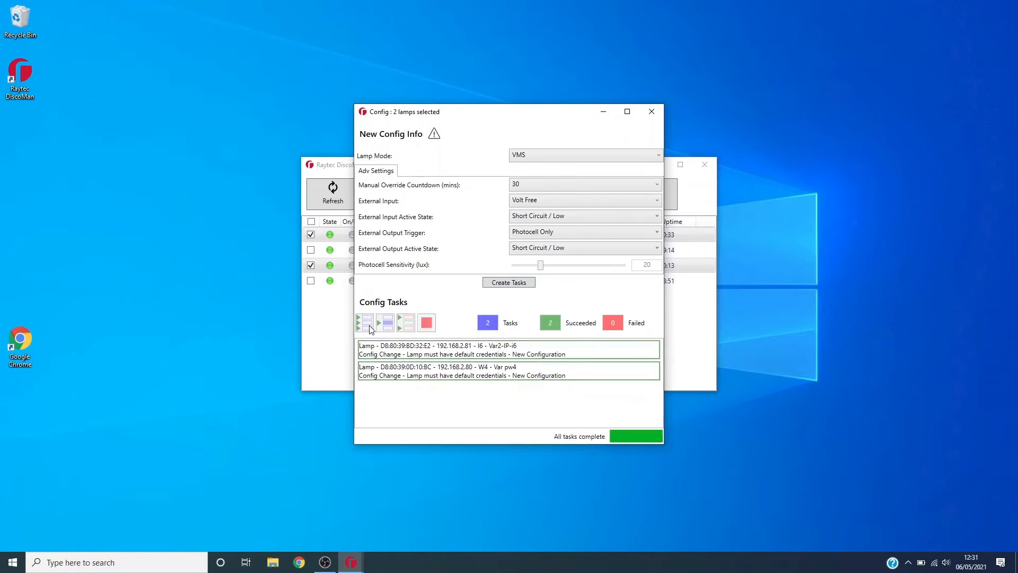
click(651, 111)
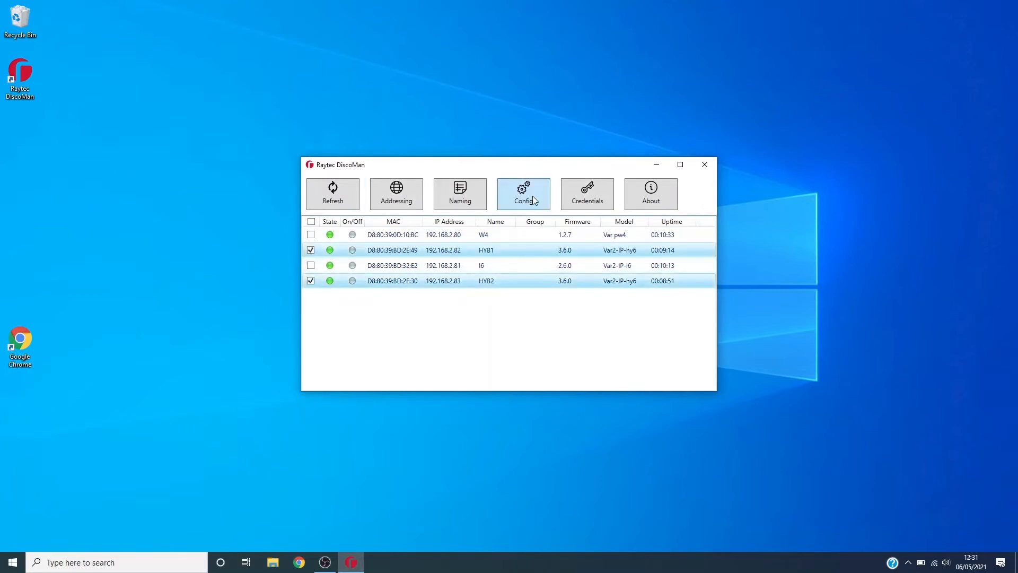
Set HYB1 and HYB2 to VMS lamp mode and apply the configuration tasks
click(523, 193)
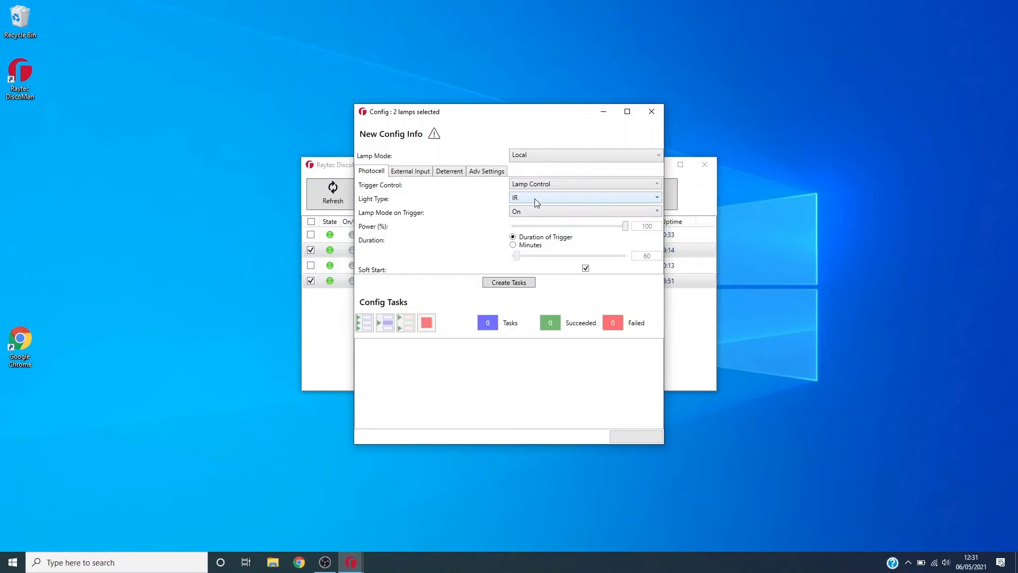
click(584, 155)
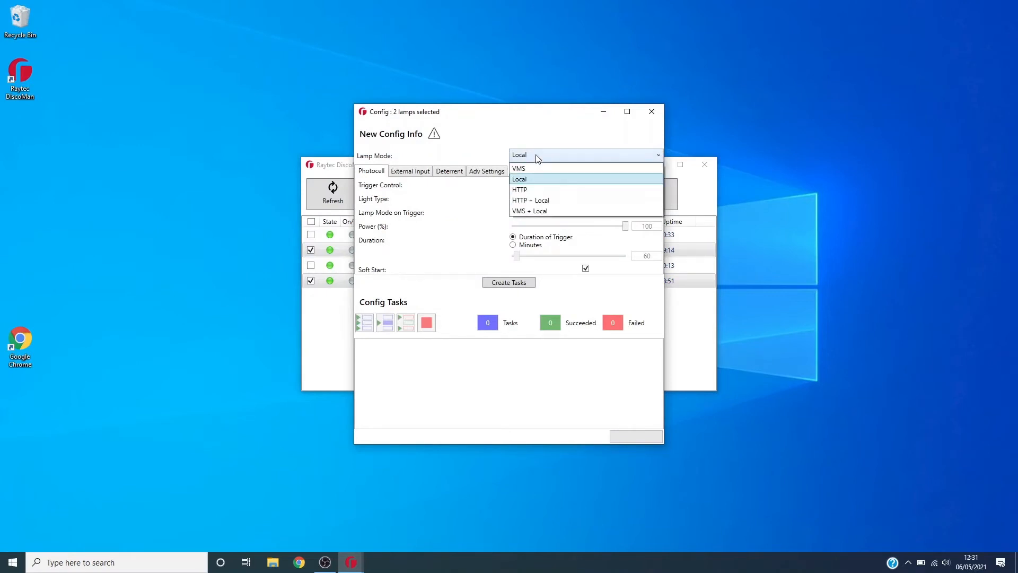
click(518, 168)
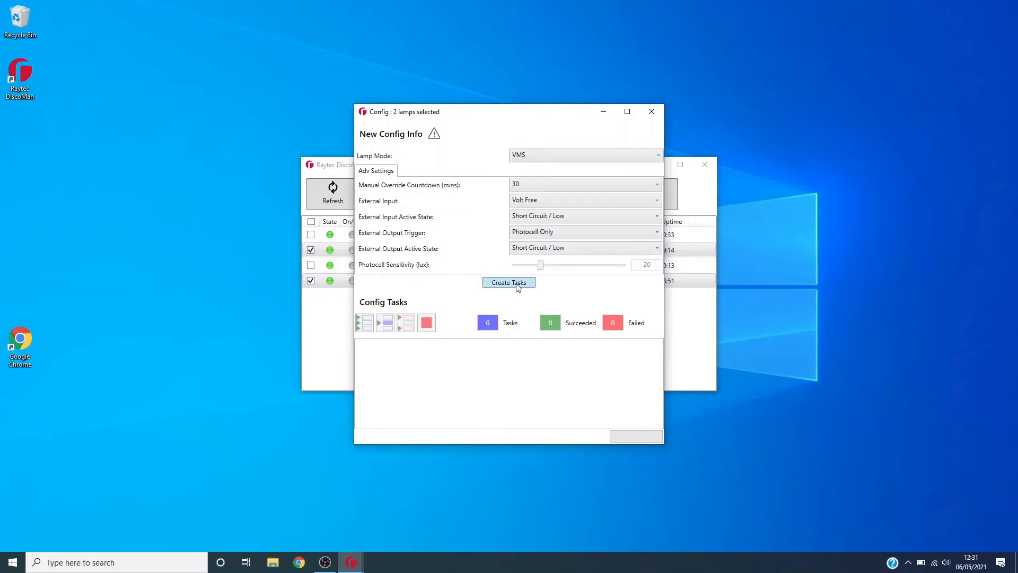
click(509, 282)
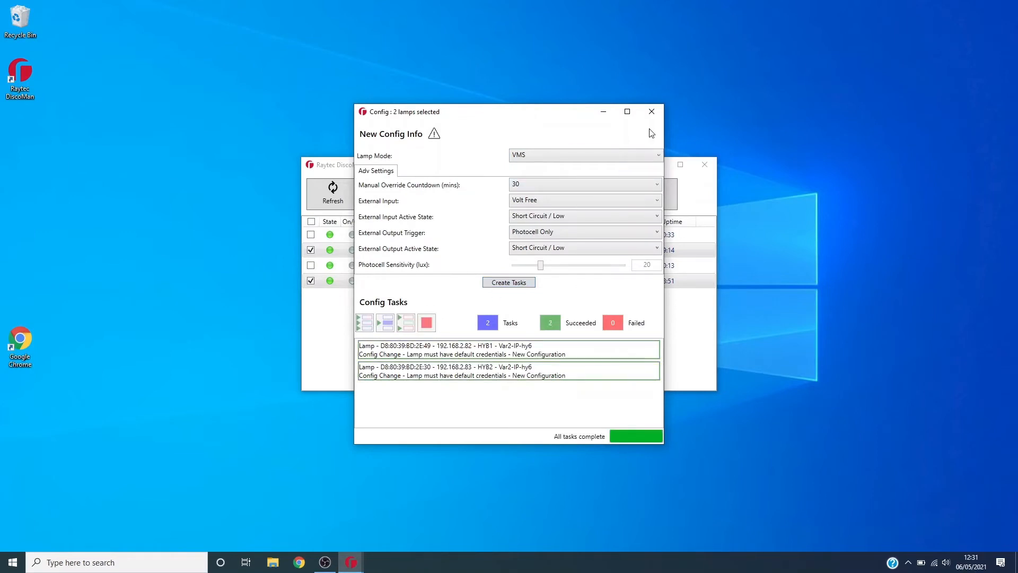
click(651, 112)
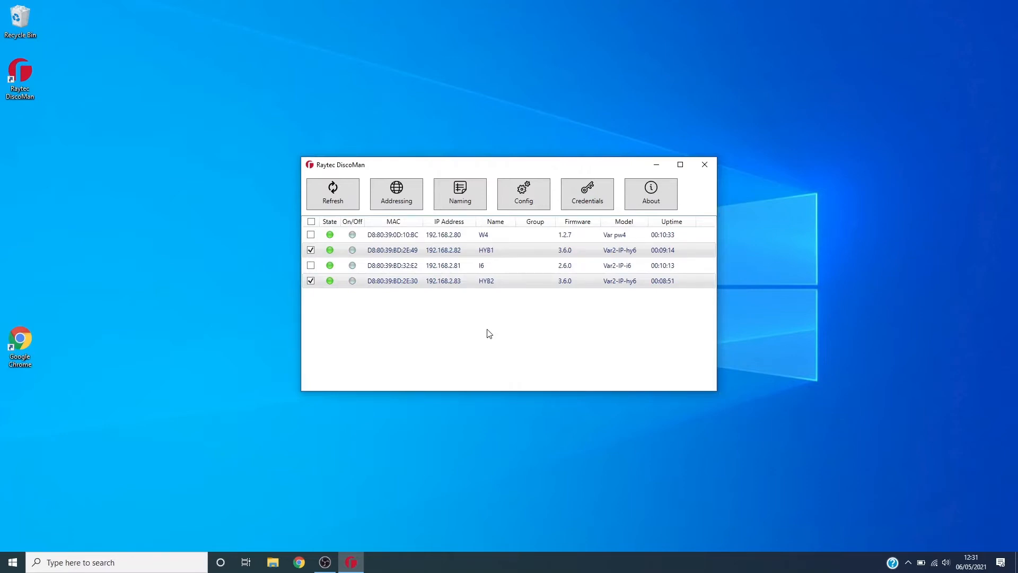
Select all four lamps and apply new admin and operator credentials to them
click(311, 265)
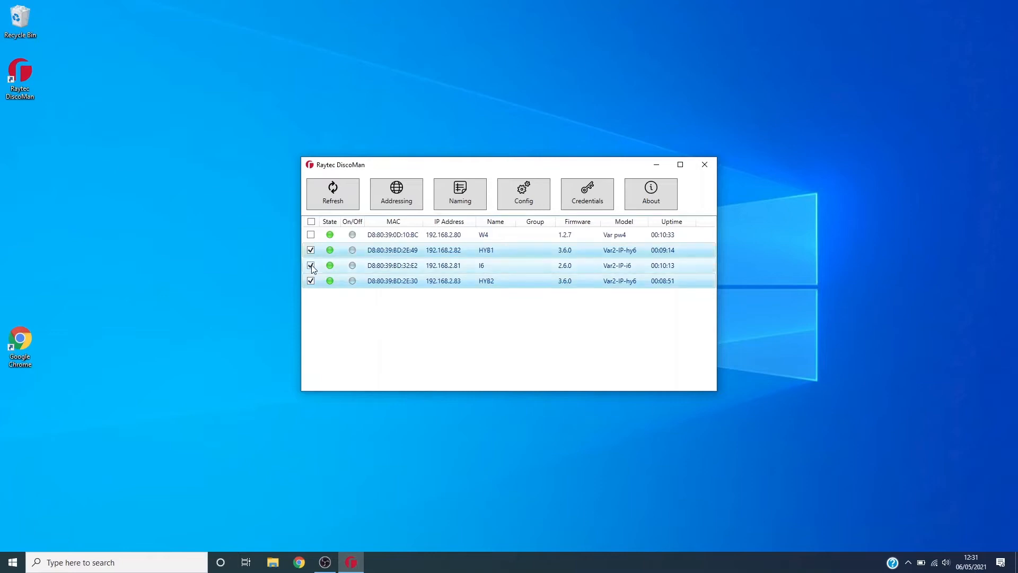
click(585, 193)
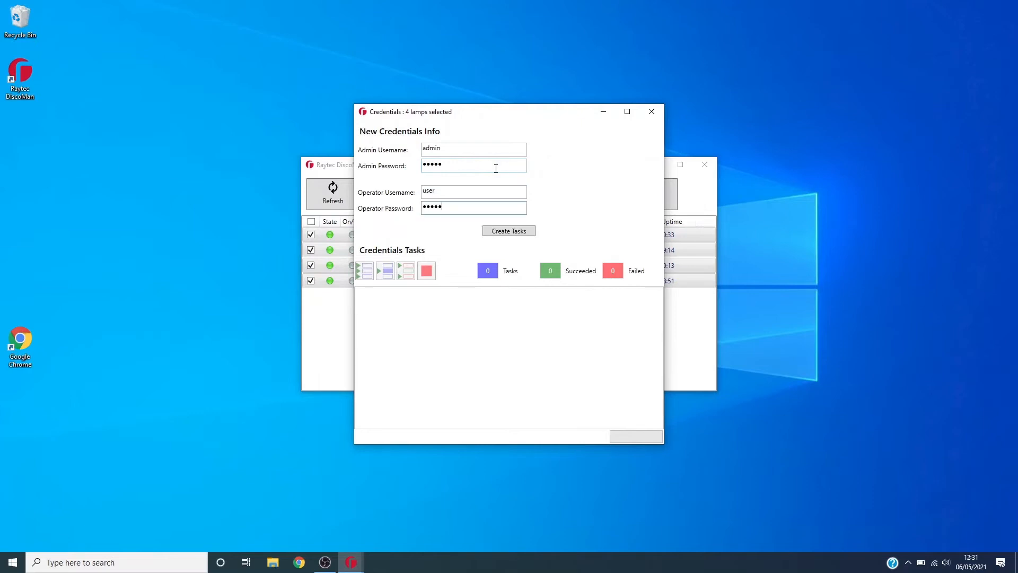
click(509, 231)
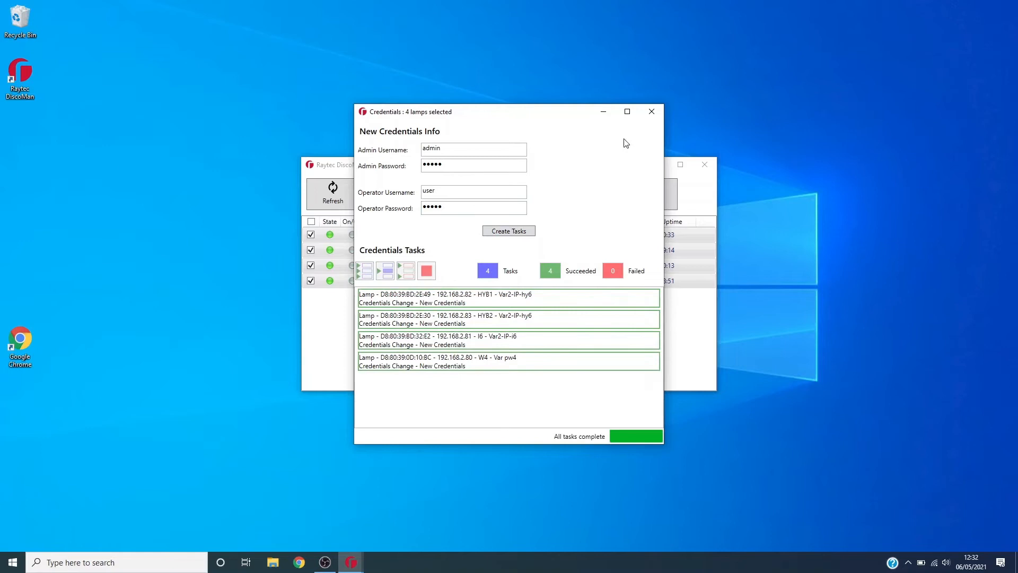
click(651, 110)
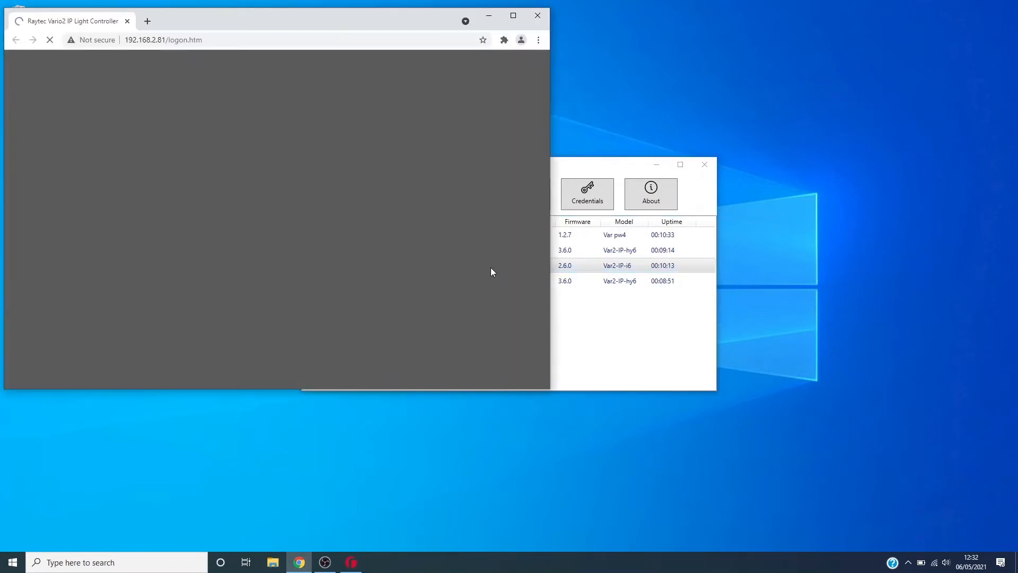
Log on to lamp I6's web interface with the saved admin user name
click(280, 176)
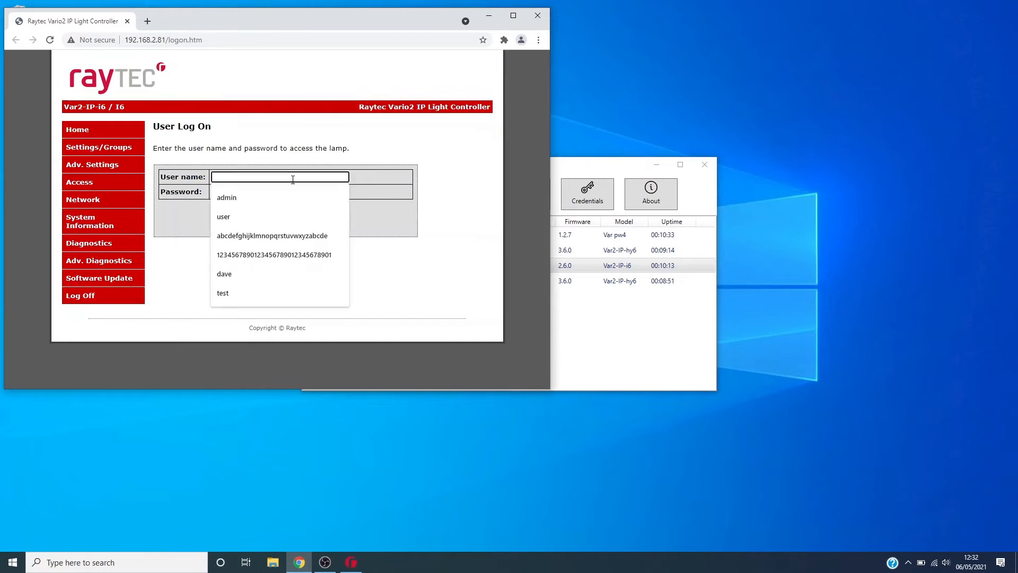
click(226, 197)
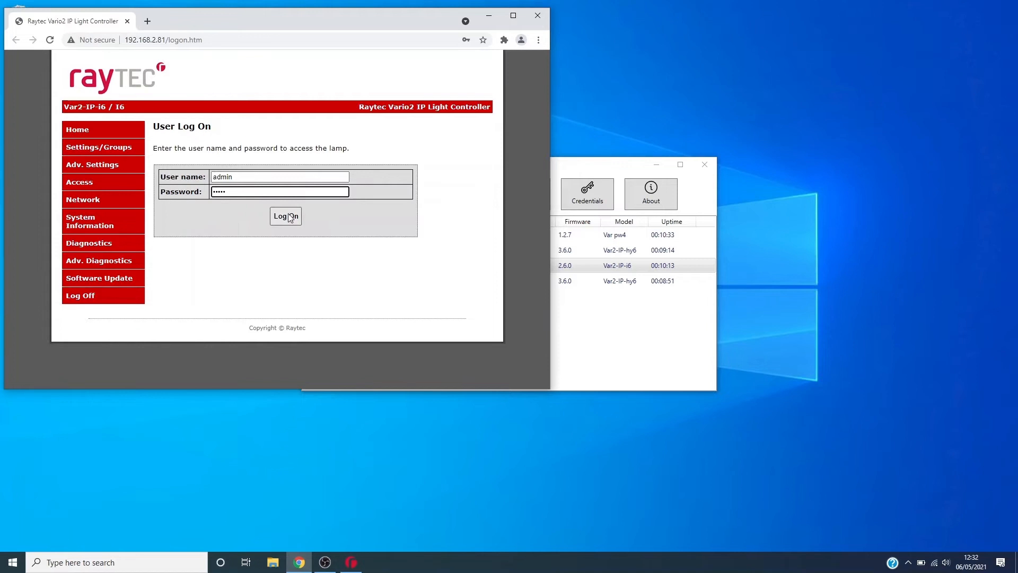
click(285, 215)
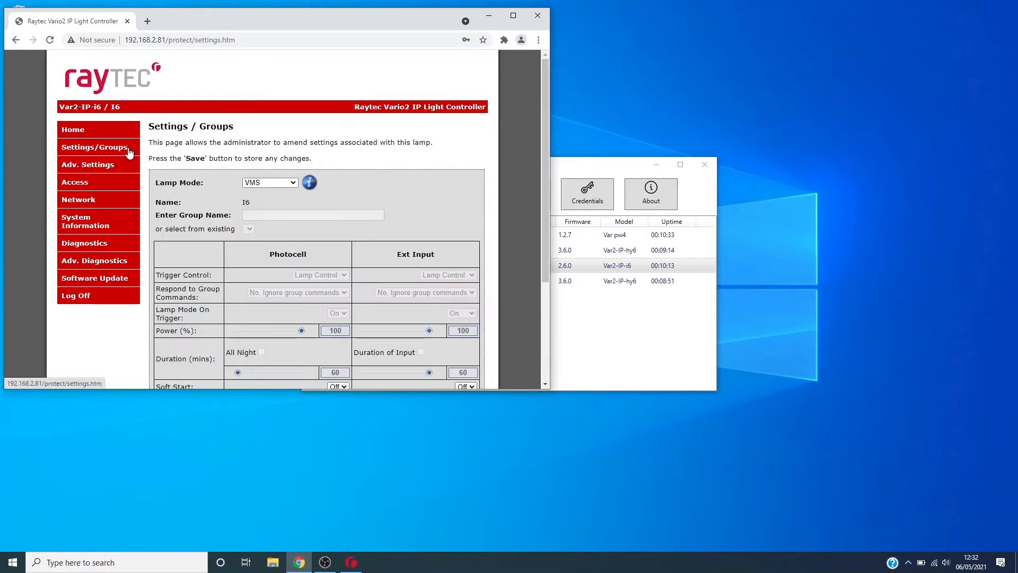
In Settings/Groups set Lamp Mode to VMS + Local and save the change
click(269, 182)
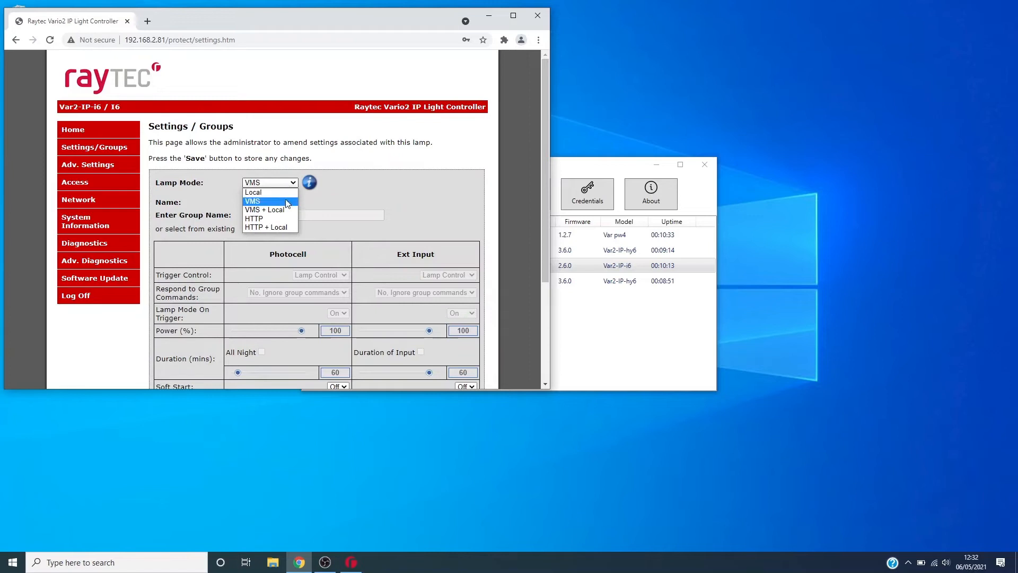
click(266, 208)
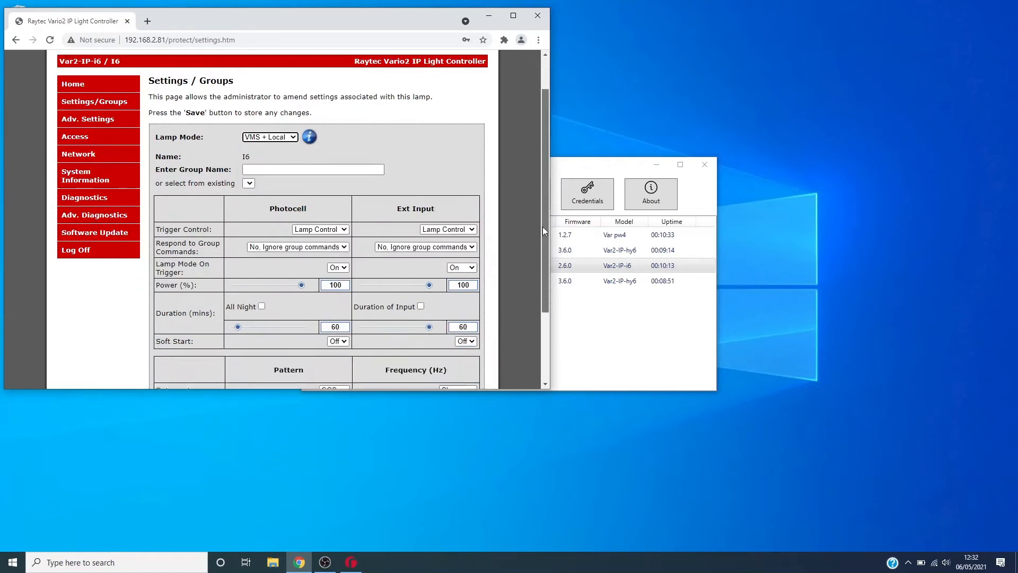
click(316, 319)
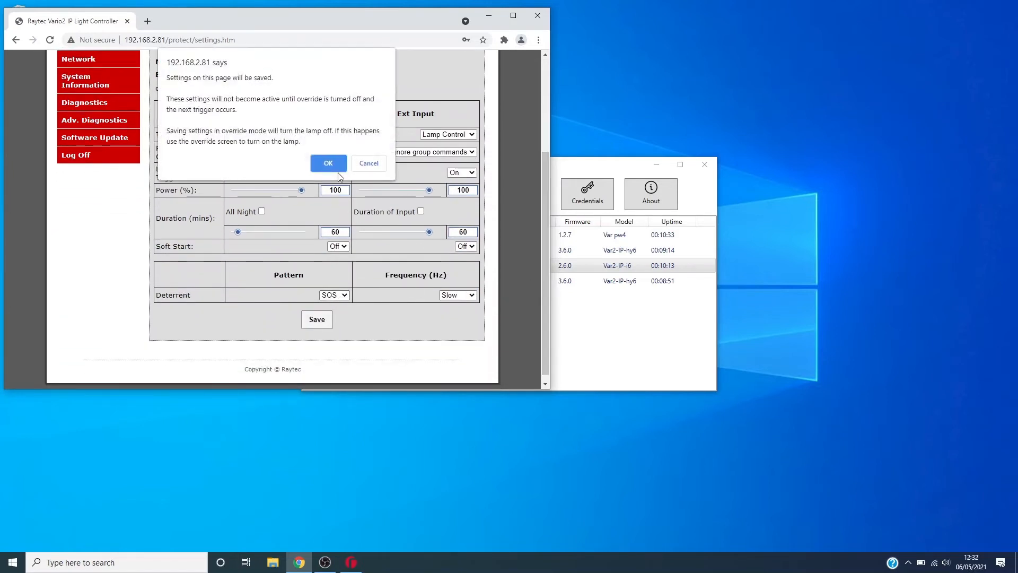
click(328, 163)
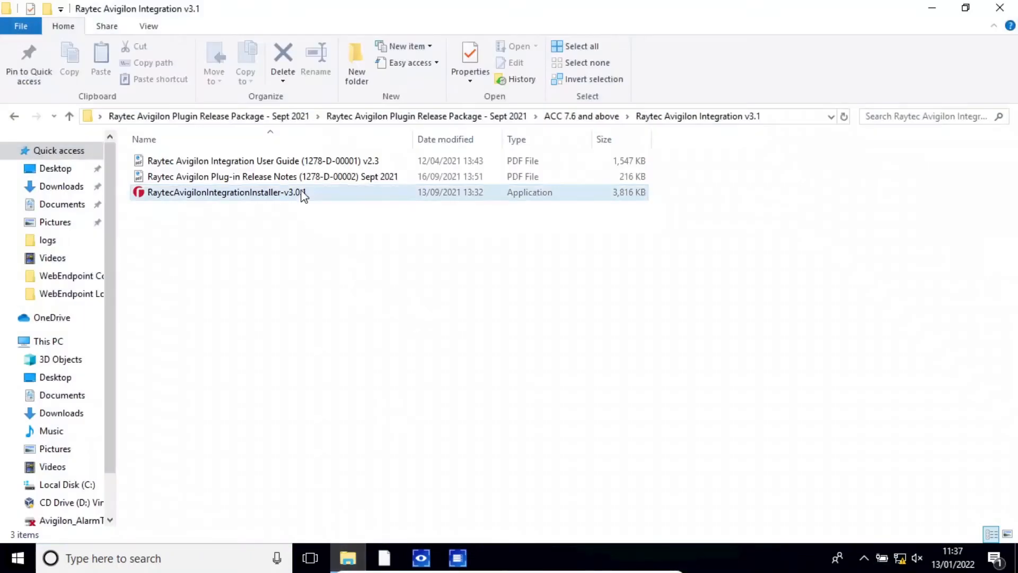
Run the Avigilon Integration installer, accept the licence and complete the install
click(225, 192)
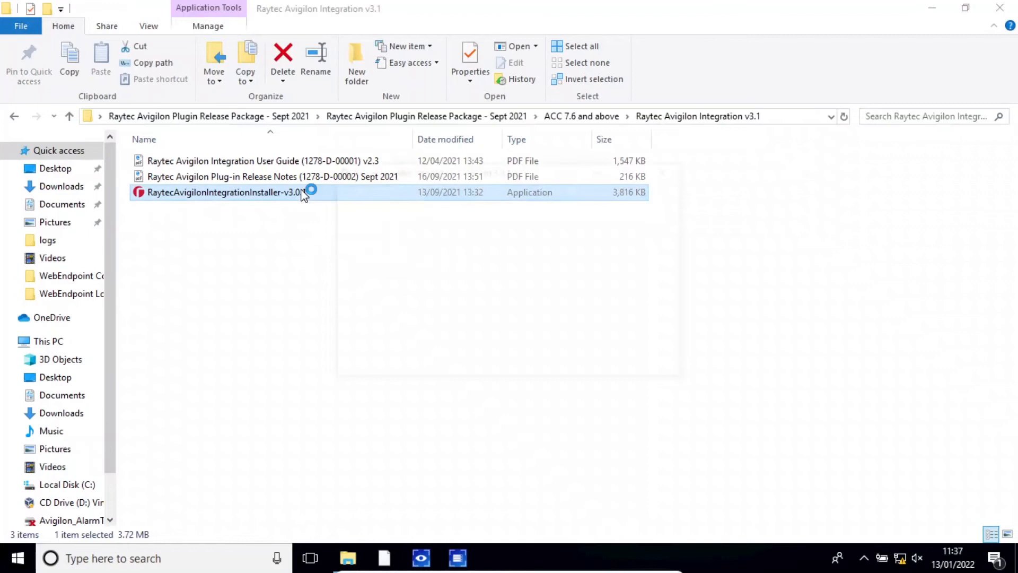
double_click(225, 192)
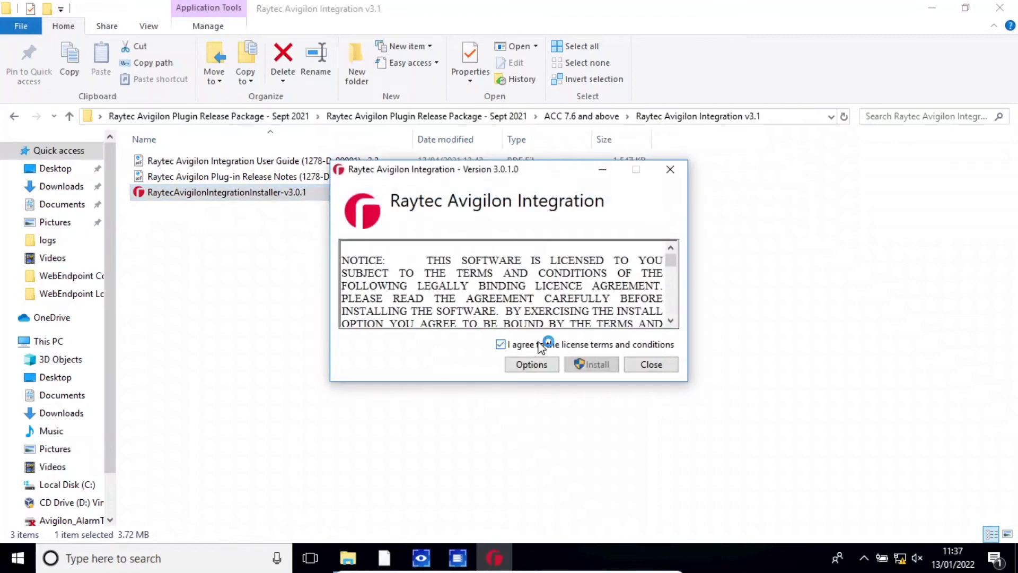
click(591, 364)
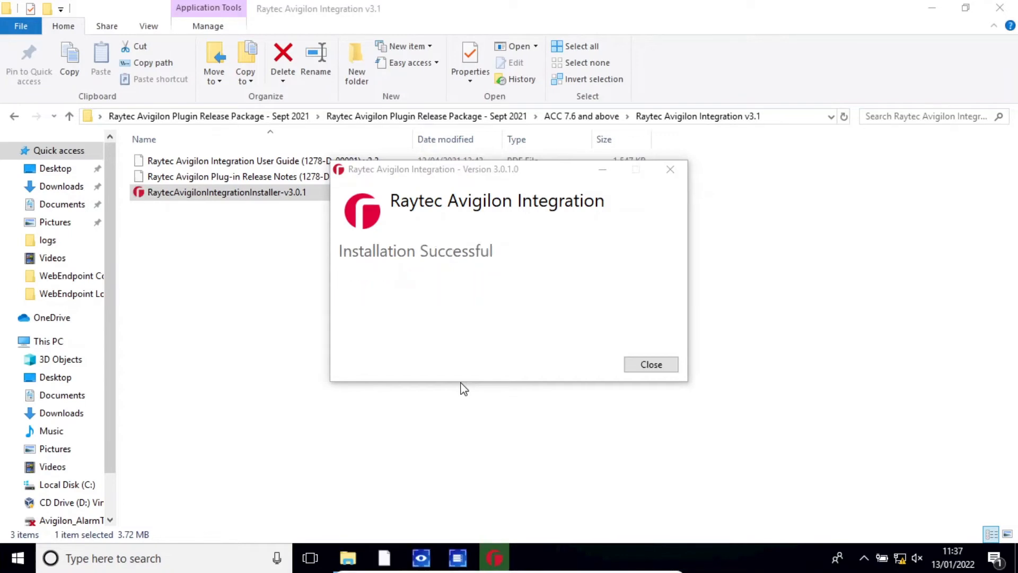
click(650, 365)
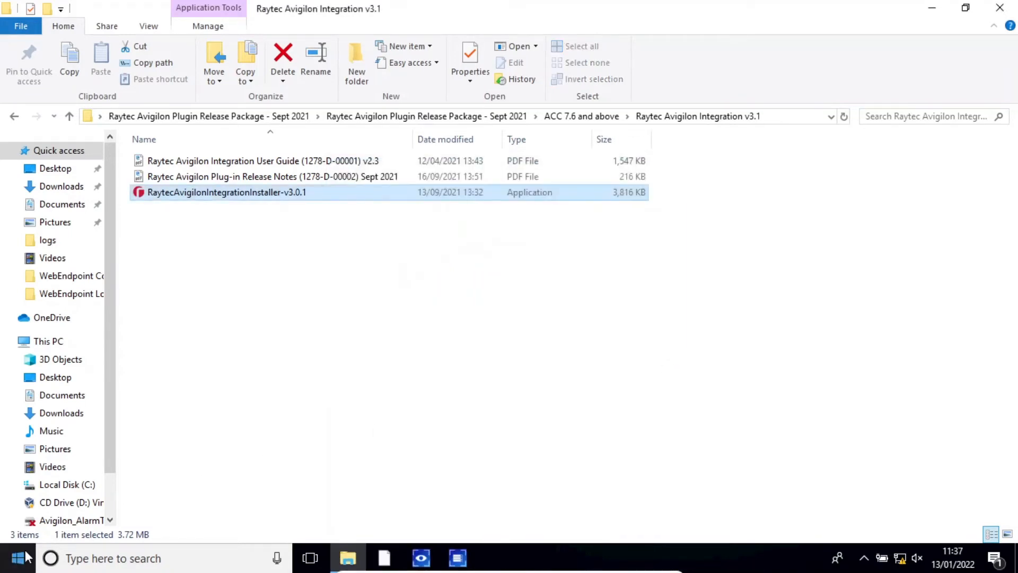
Launch Raytec Avigilon Integration from the Start menu and maximise its window
click(17, 558)
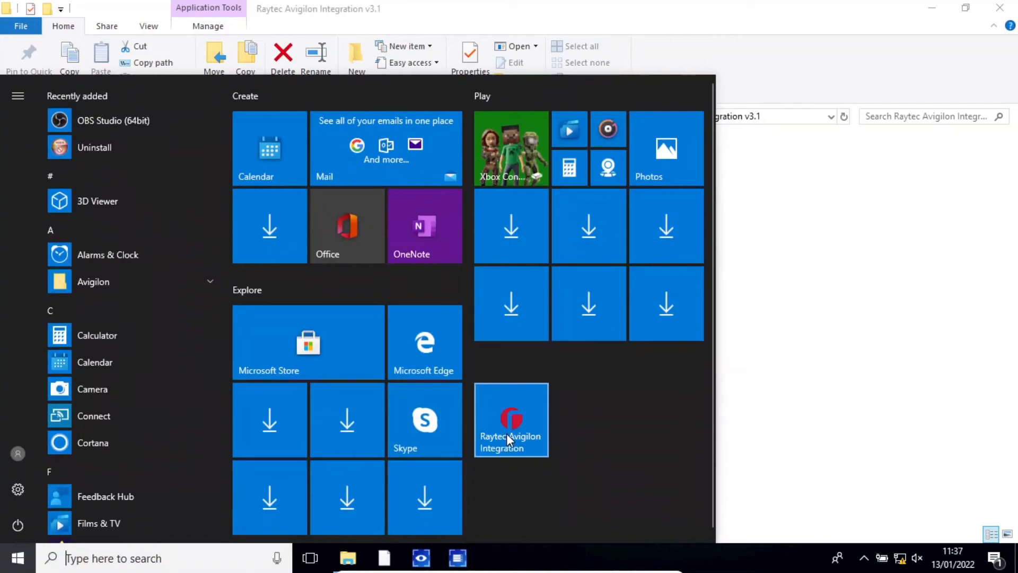
click(511, 420)
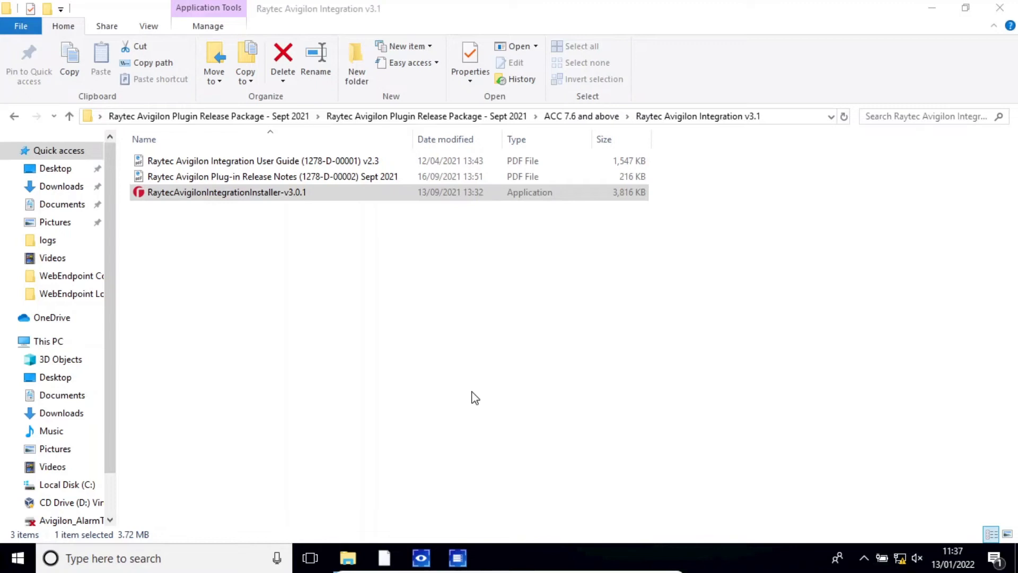
double_click(227, 192)
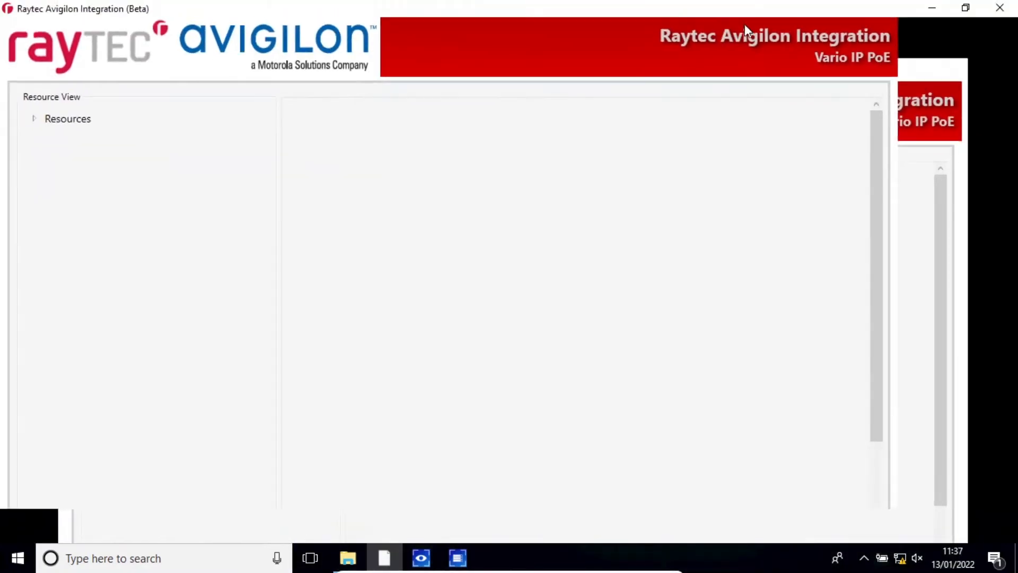
Connect to the RAYTEC20-HP Avigilon server and verify the user name and password
click(34, 118)
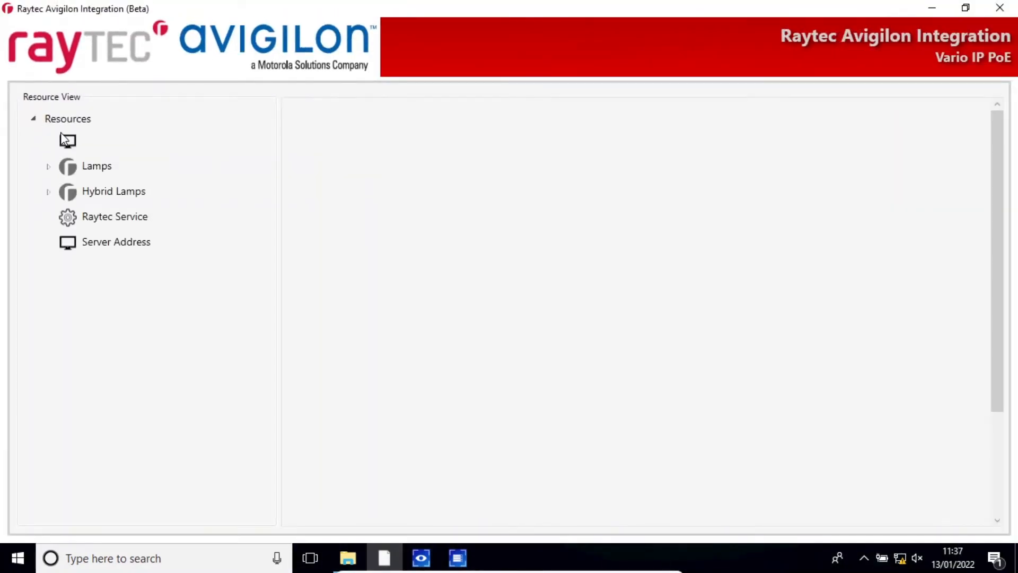
click(68, 141)
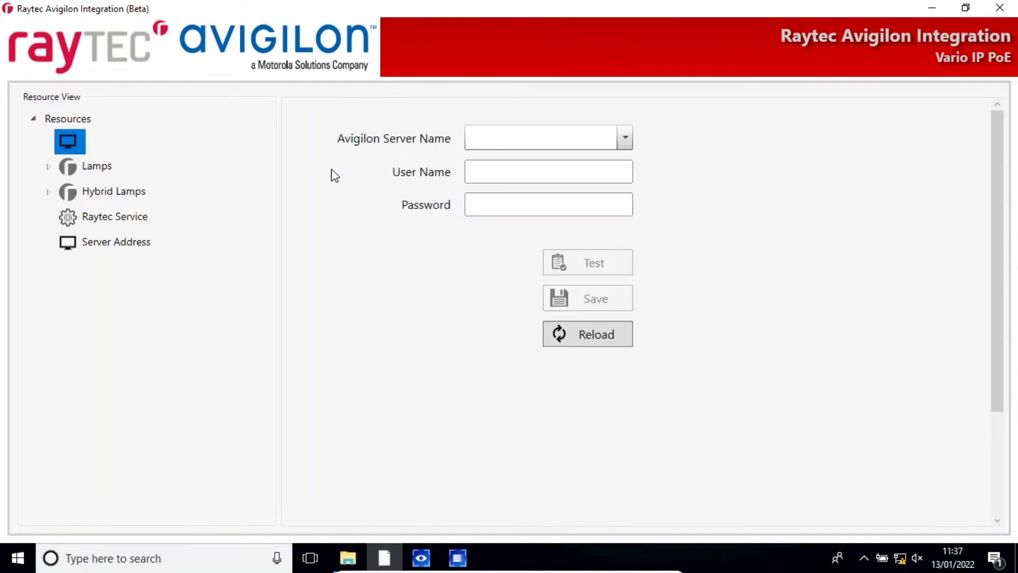
click(623, 136)
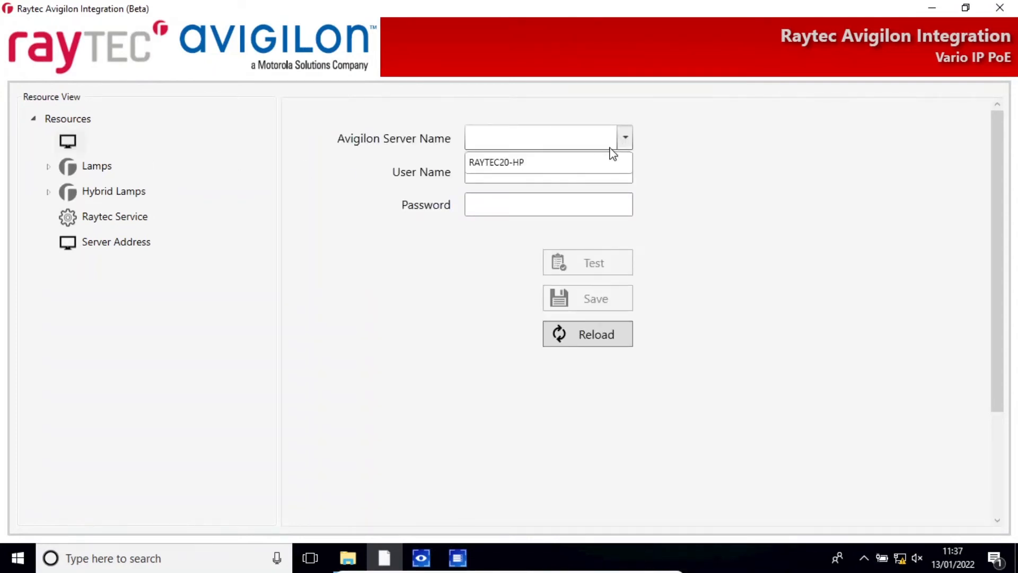
click(495, 162)
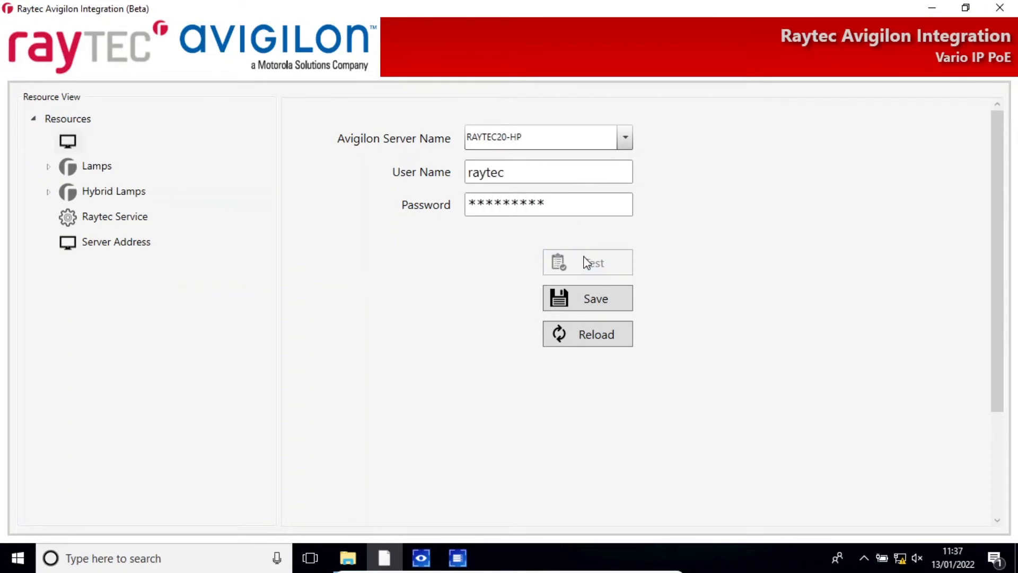
click(586, 261)
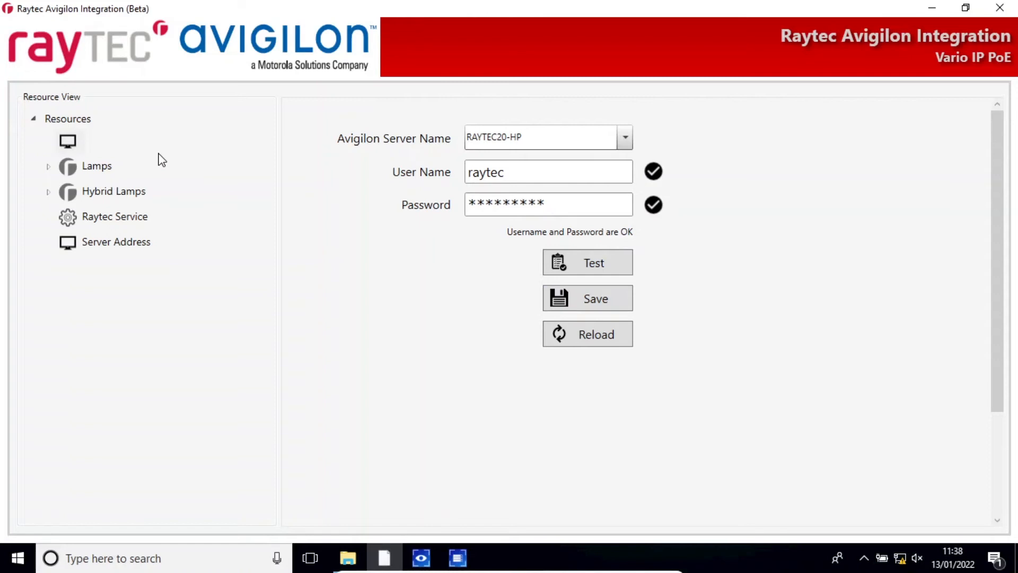
Expand the RAYTEC20-HP server node to list its alarms
click(67, 140)
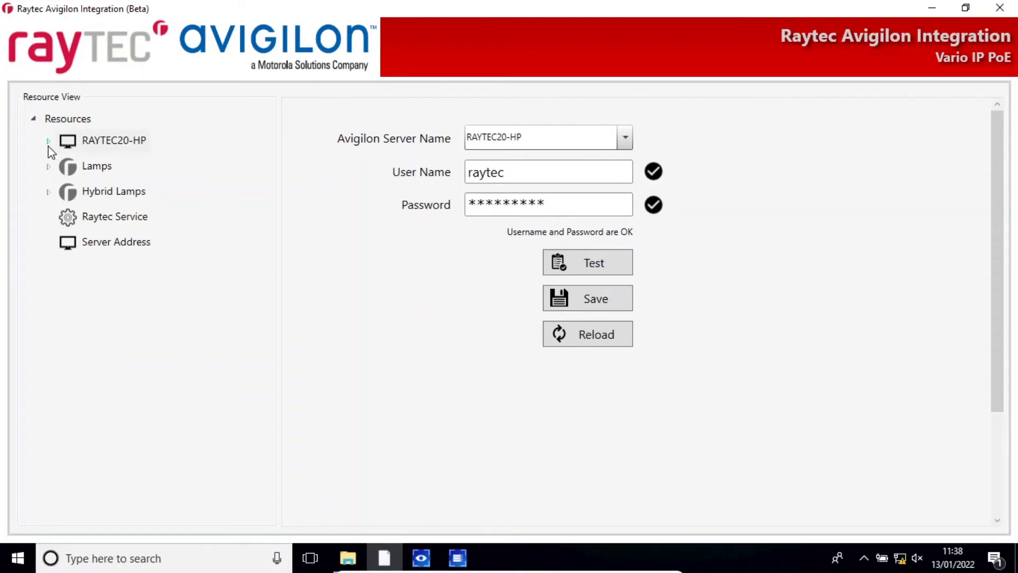
click(47, 140)
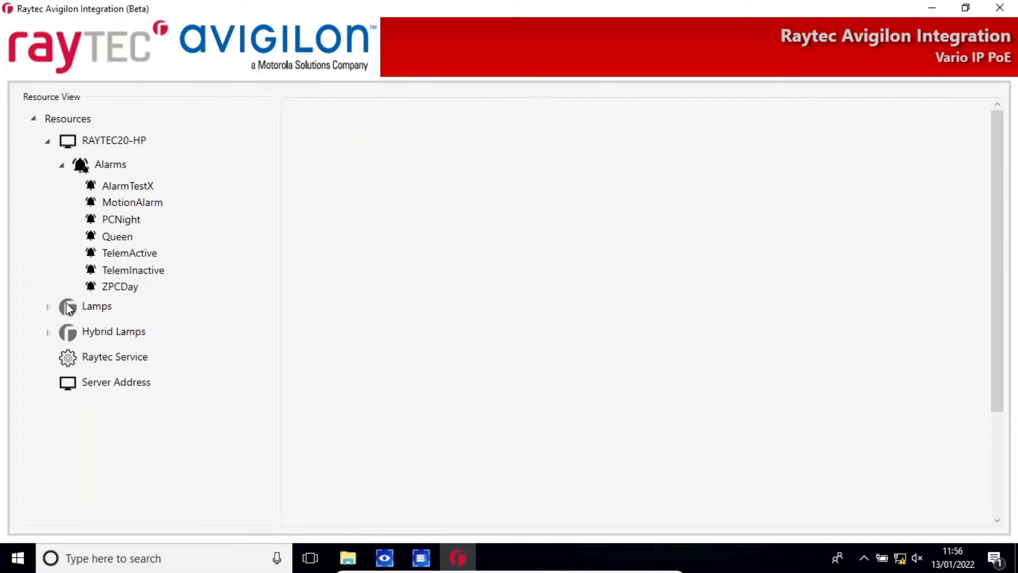
Create a new lamp group named Test under Lamps
click(47, 306)
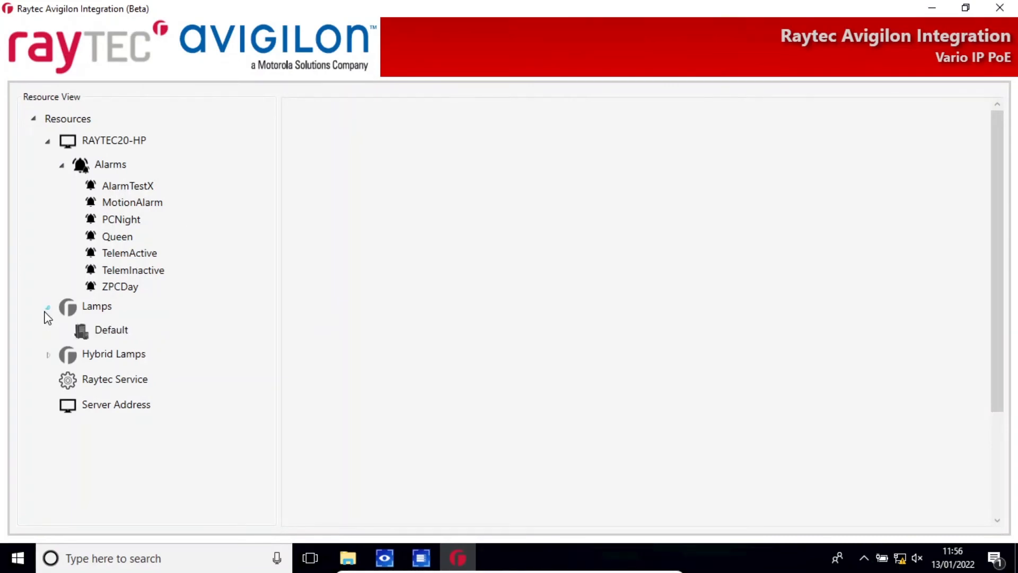
click(111, 329)
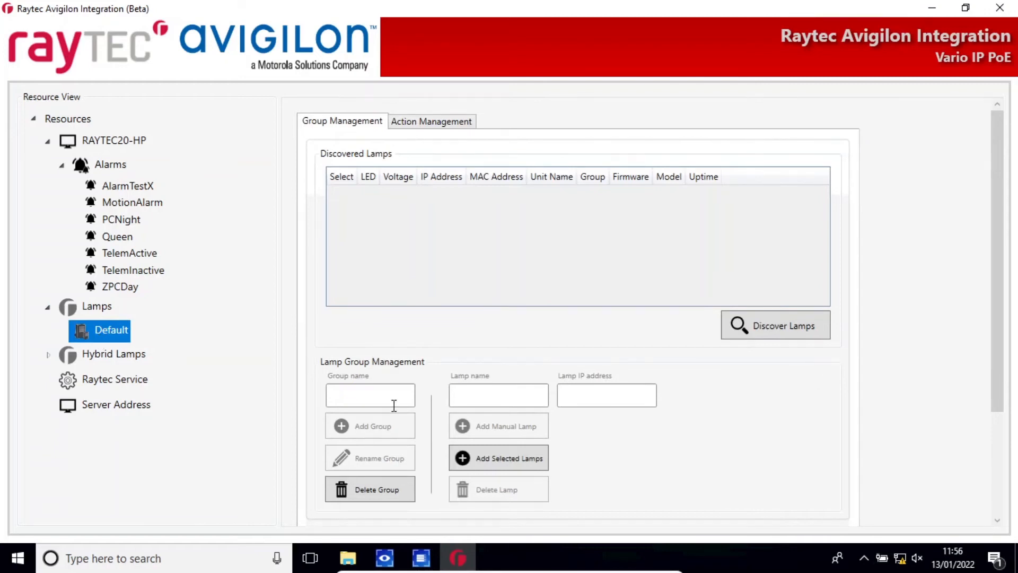
text(Test)
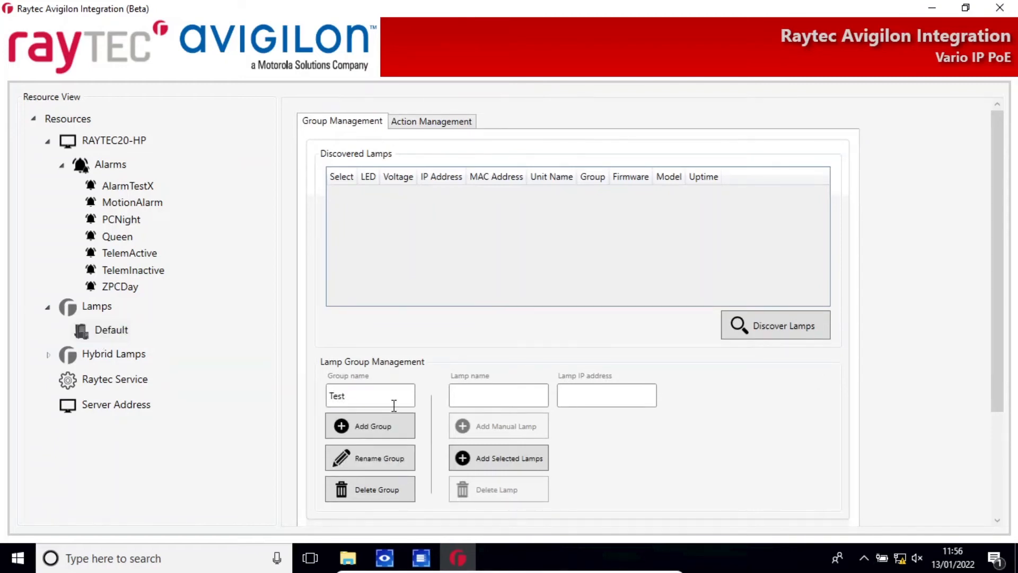
click(372, 425)
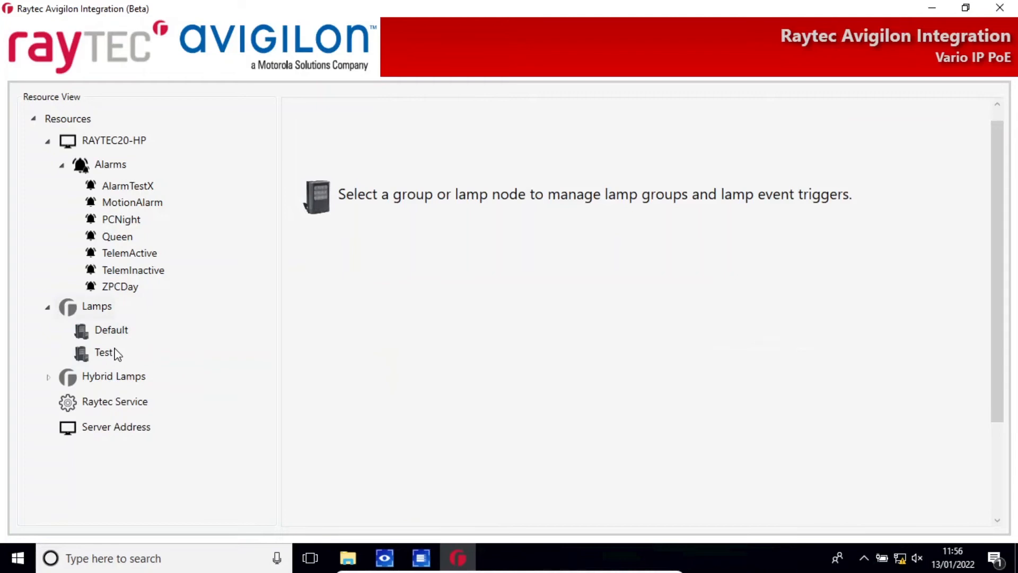
Discover lamps for the Test group and choose I6 and W4 to add
click(103, 352)
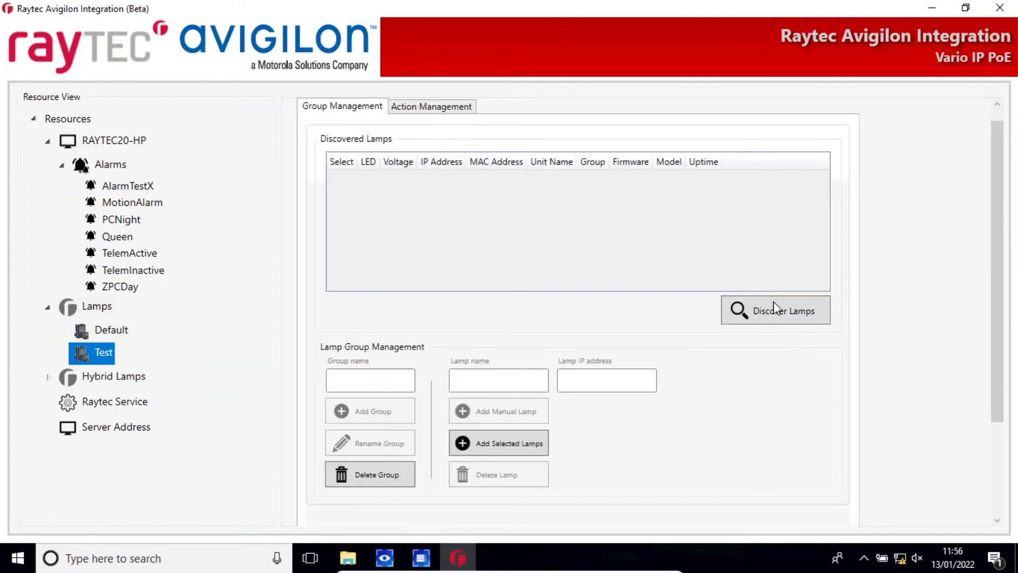
click(774, 310)
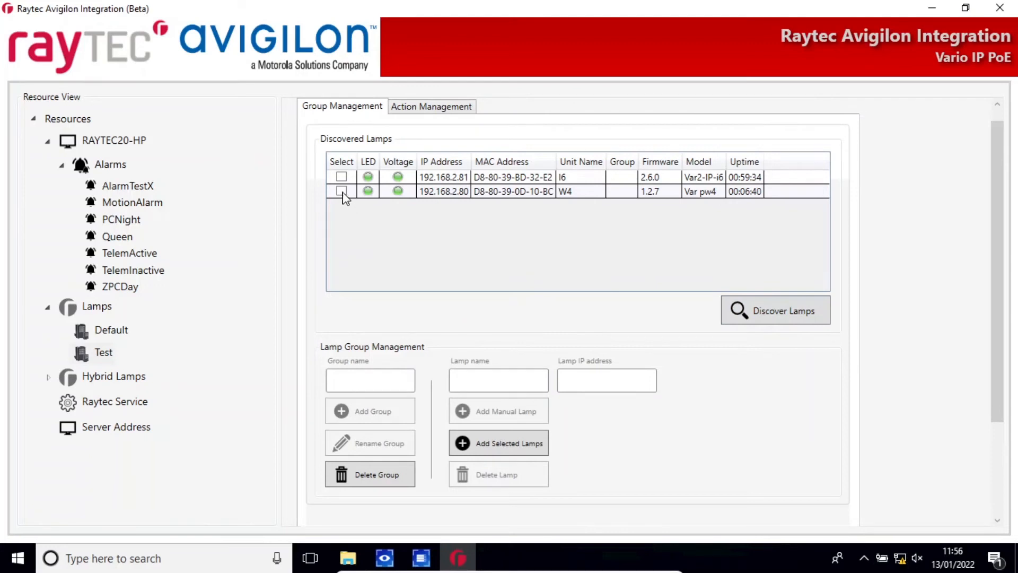
click(341, 191)
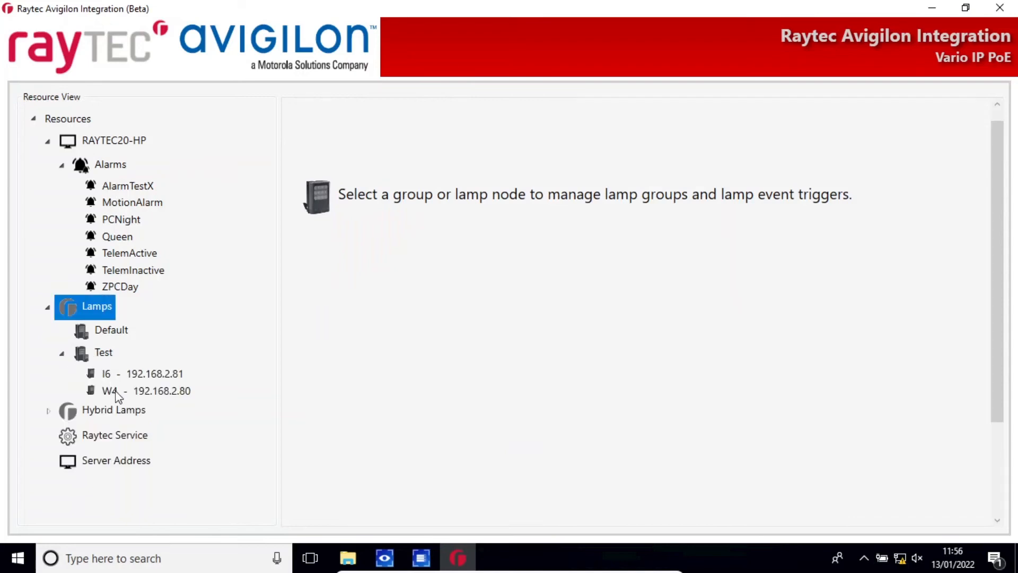
mouse_move(87, 407)
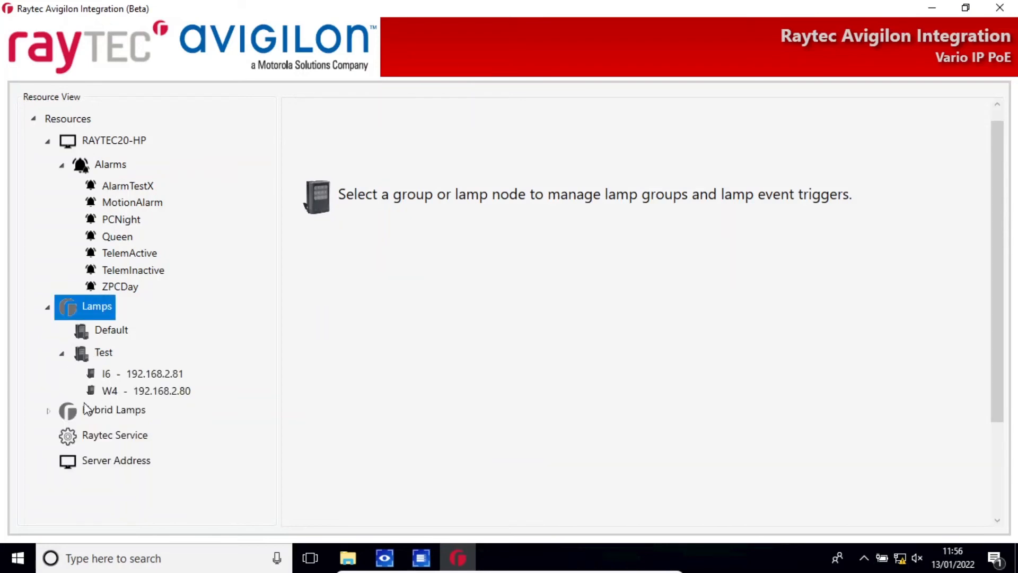
Discover hybrid lamps and add HYB2 and HYB1 to the Default hybrid group
click(47, 410)
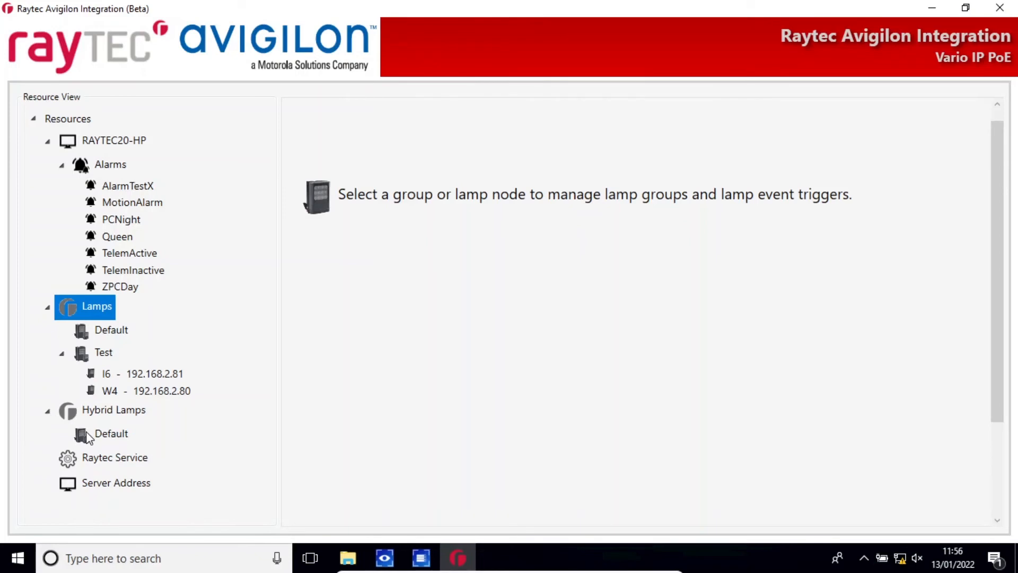
click(110, 433)
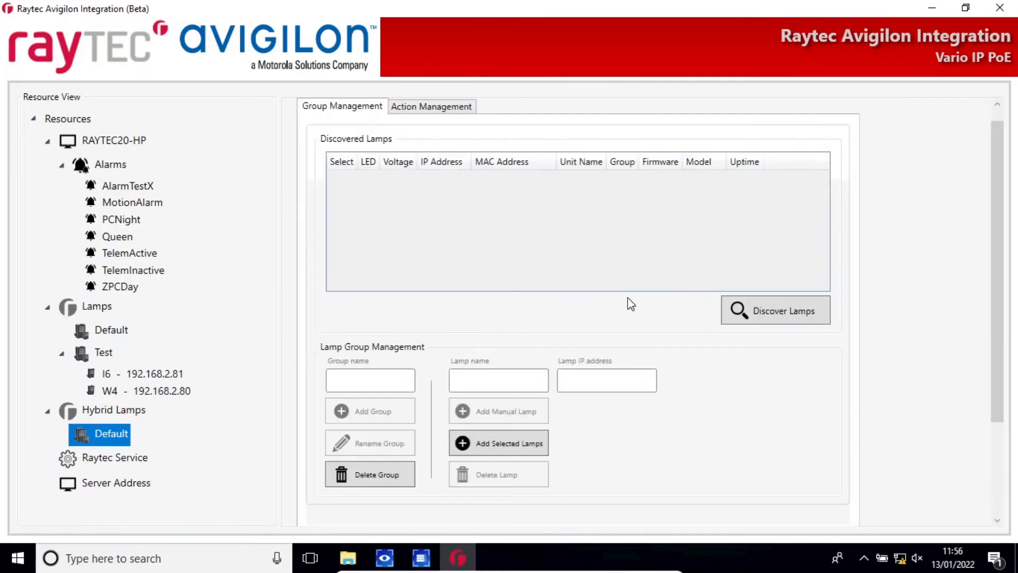
click(775, 309)
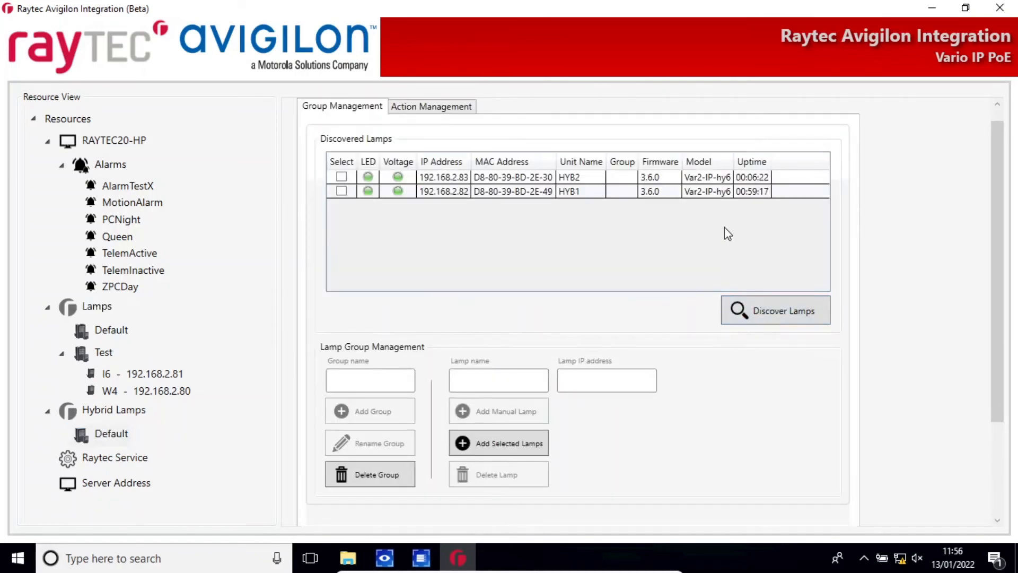
mouse_move(726, 182)
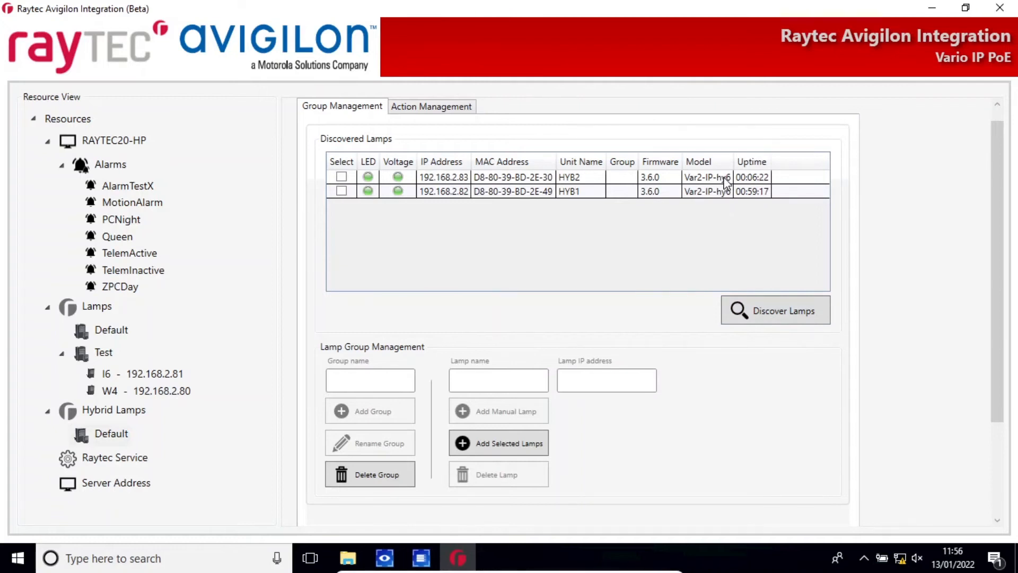
click(341, 177)
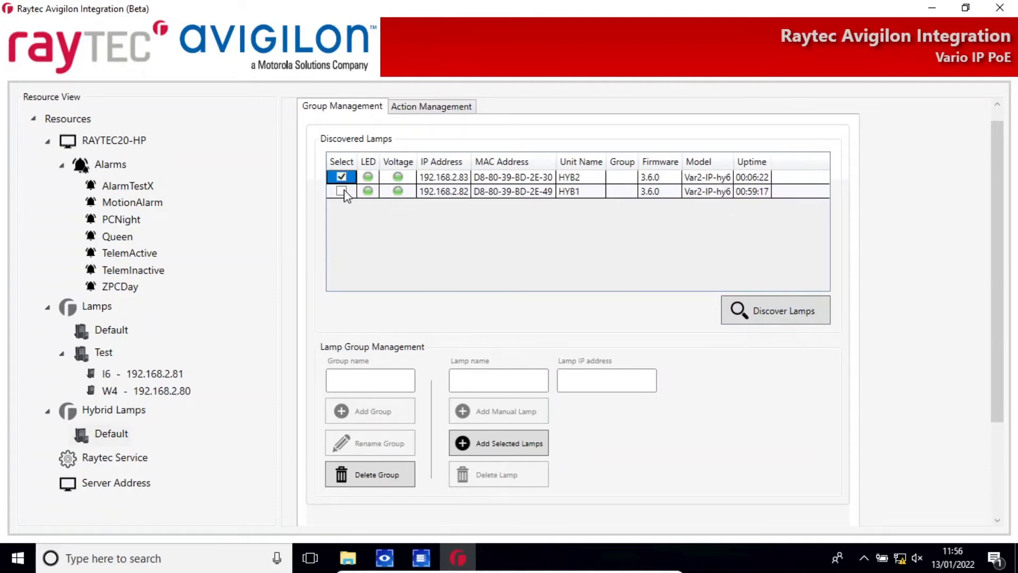
click(111, 433)
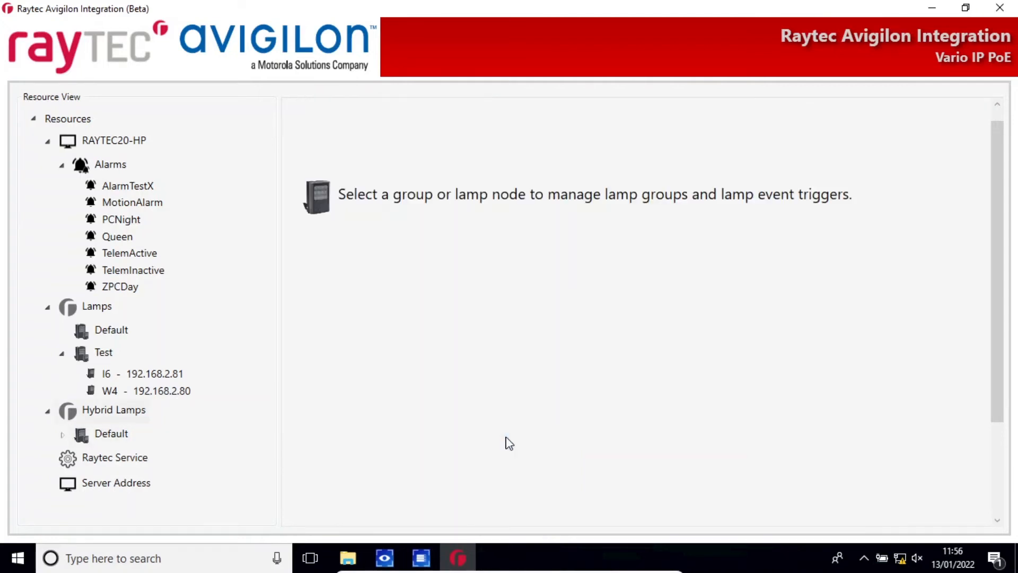
click(113, 410)
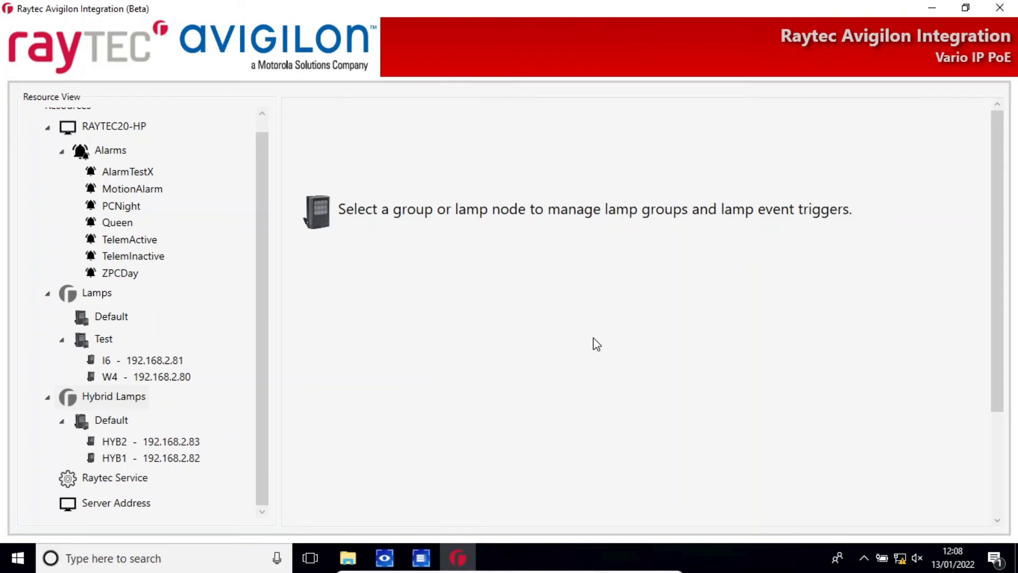
mouse_move(265, 344)
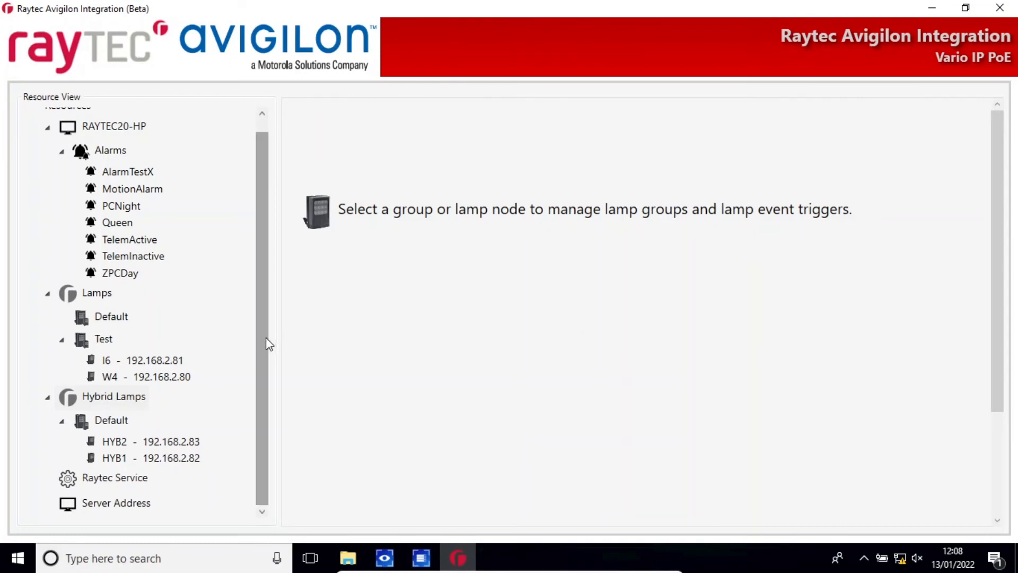
For the PCNight alarm, route all lamp photocell and external input events to alarms
scroll(up, 3)
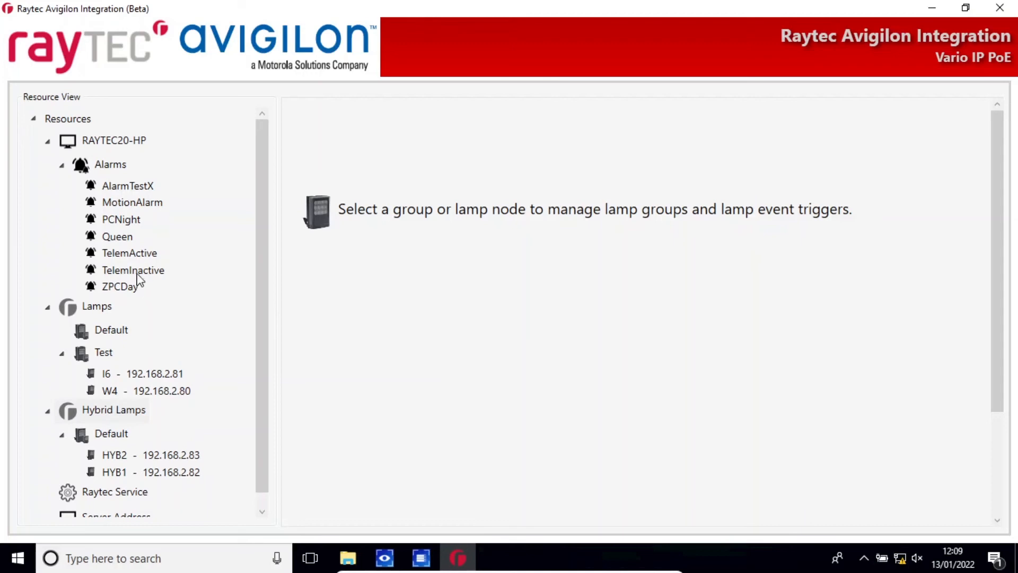
mouse_move(125, 232)
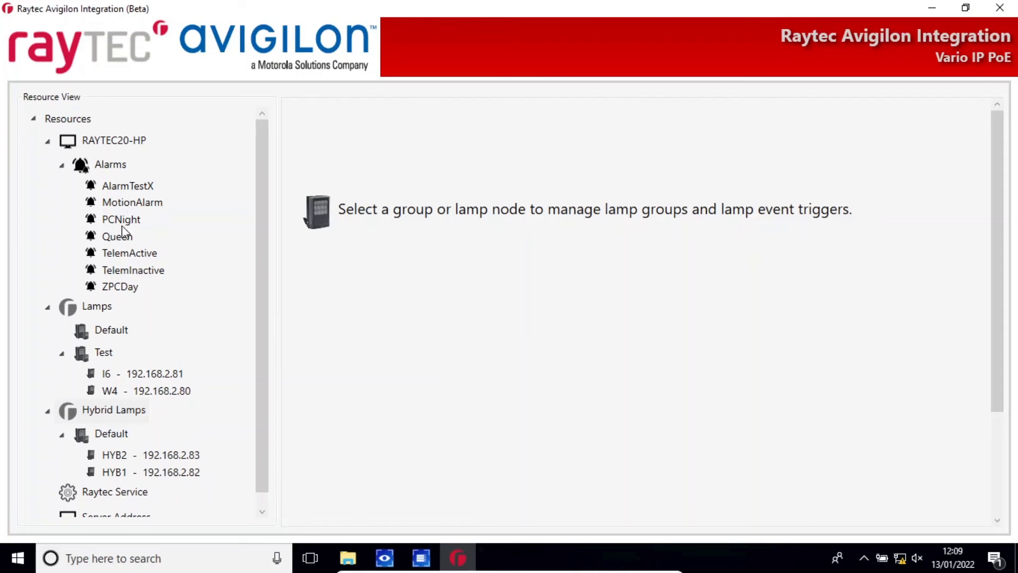
mouse_move(128, 269)
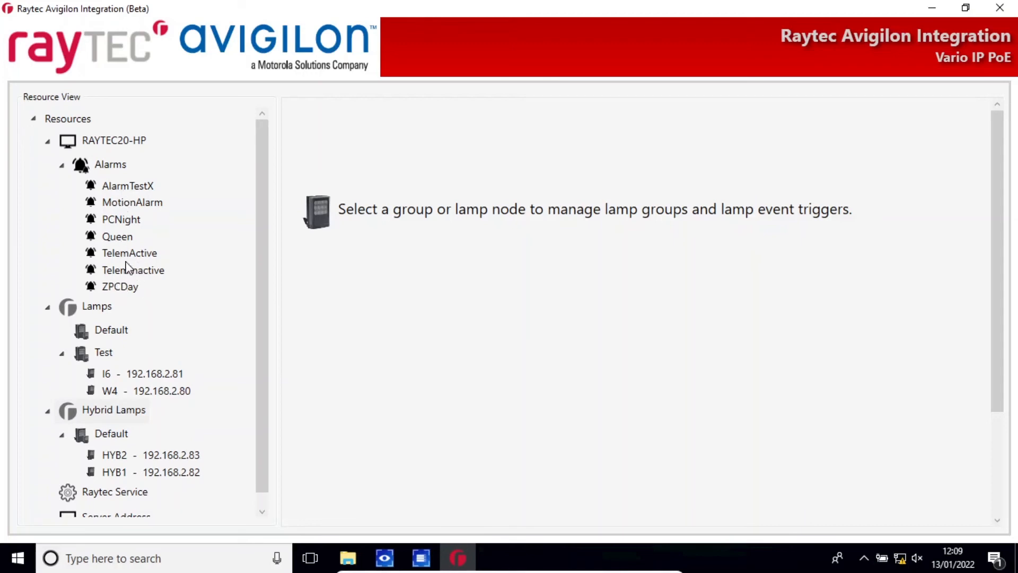
click(121, 218)
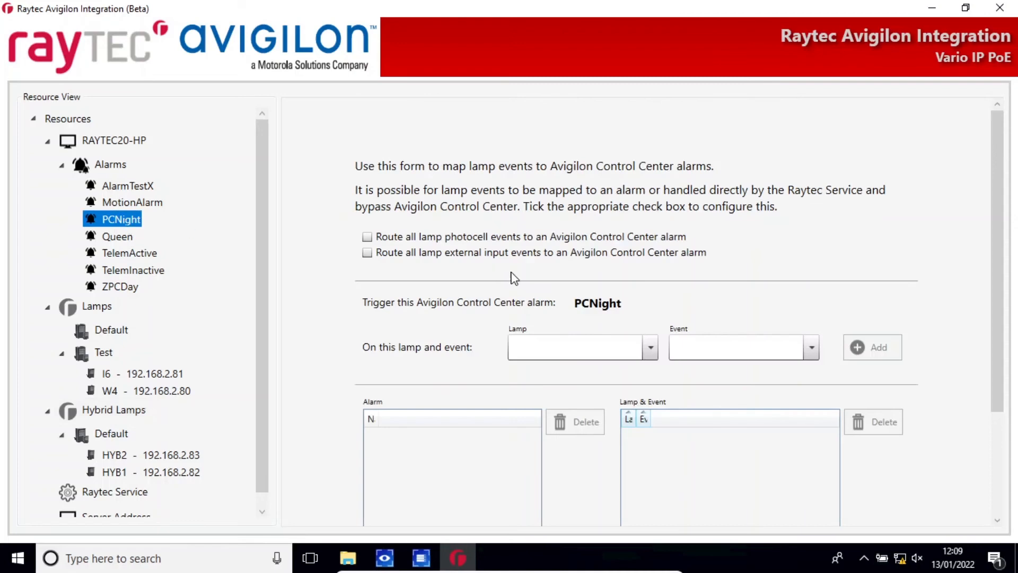
click(367, 237)
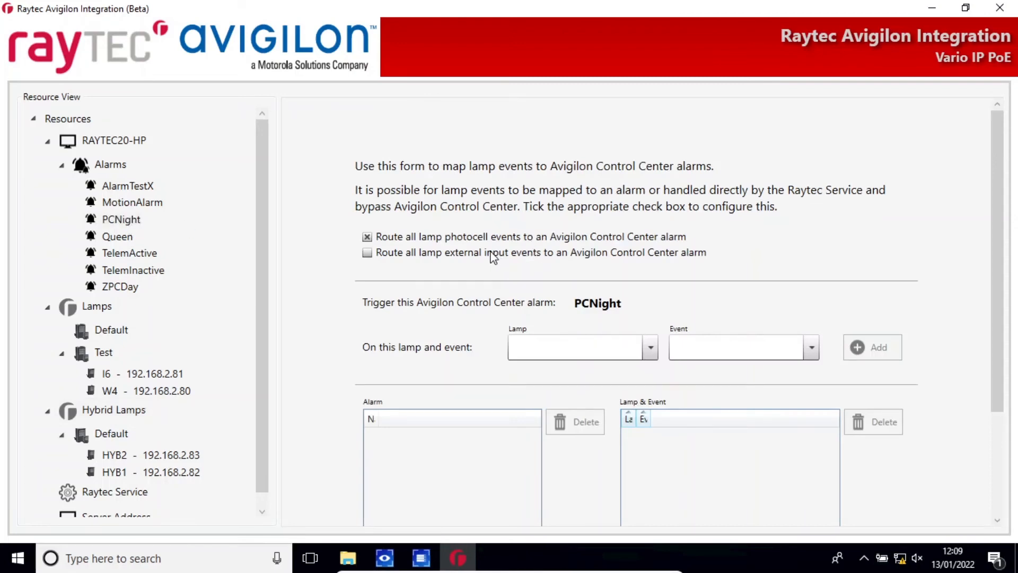
click(367, 253)
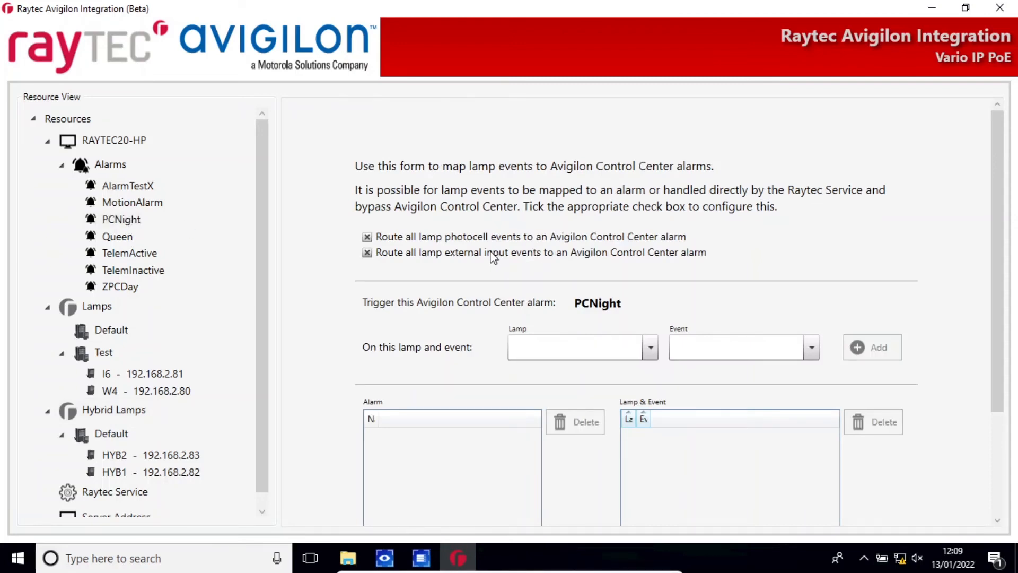
Map lamp W4's Photocell Active event as a trigger for PCNight
click(649, 346)
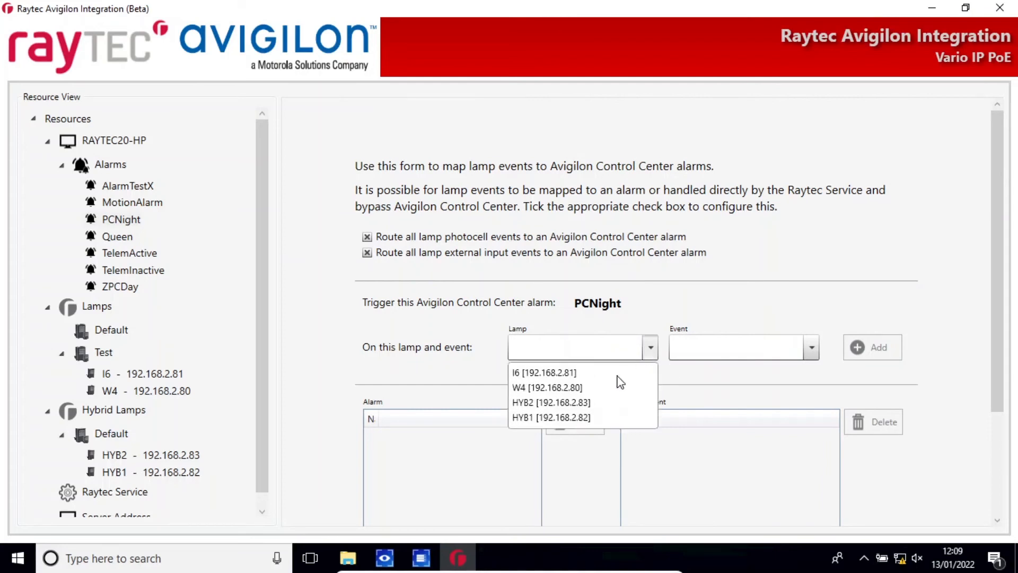
click(547, 387)
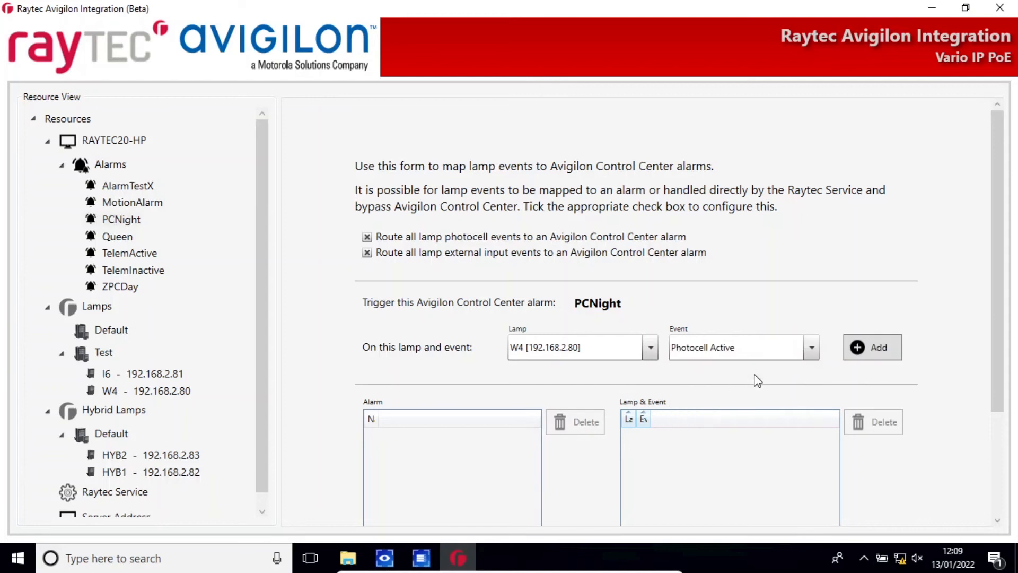
click(871, 347)
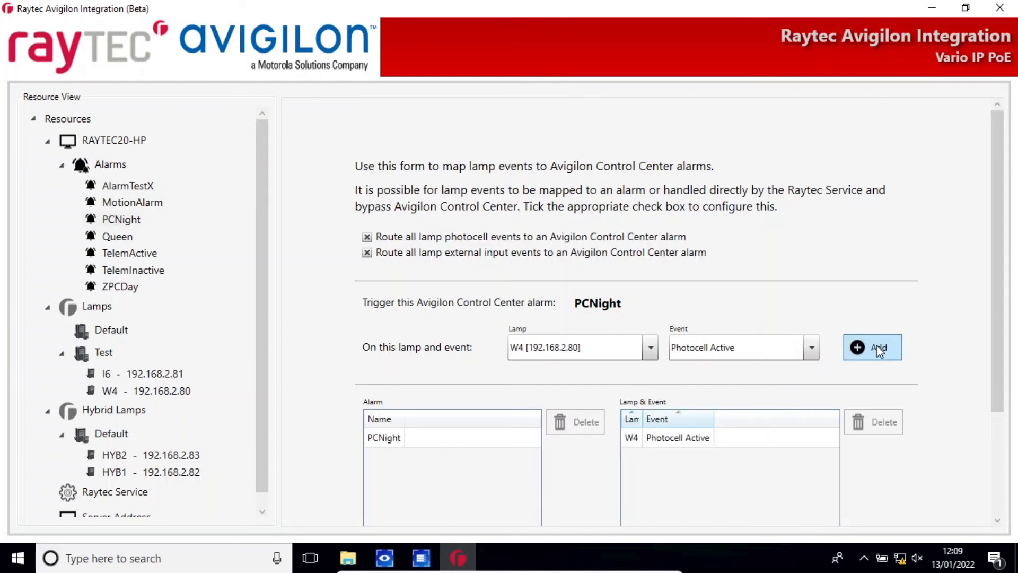
mouse_move(763, 414)
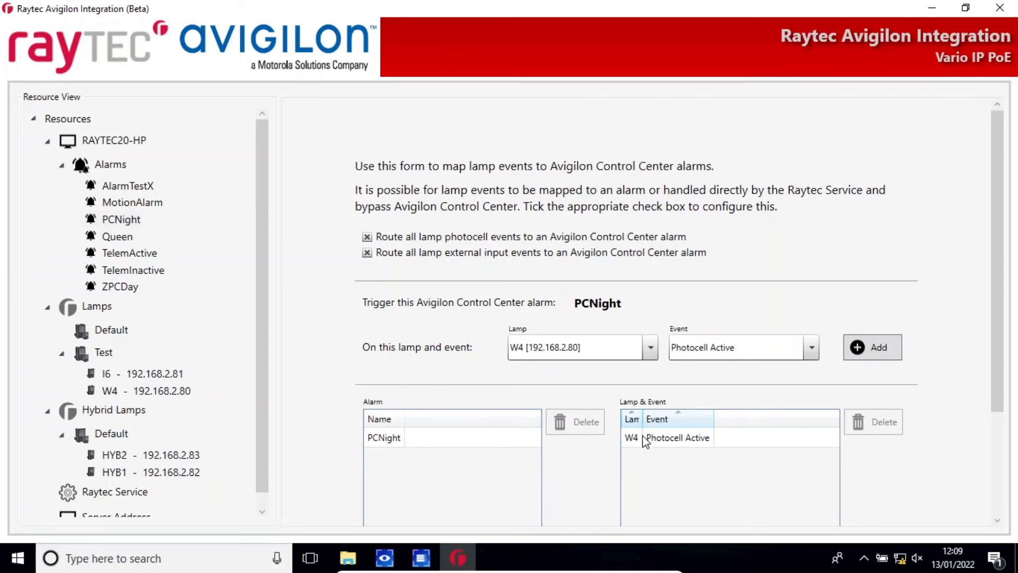
mouse_move(391, 390)
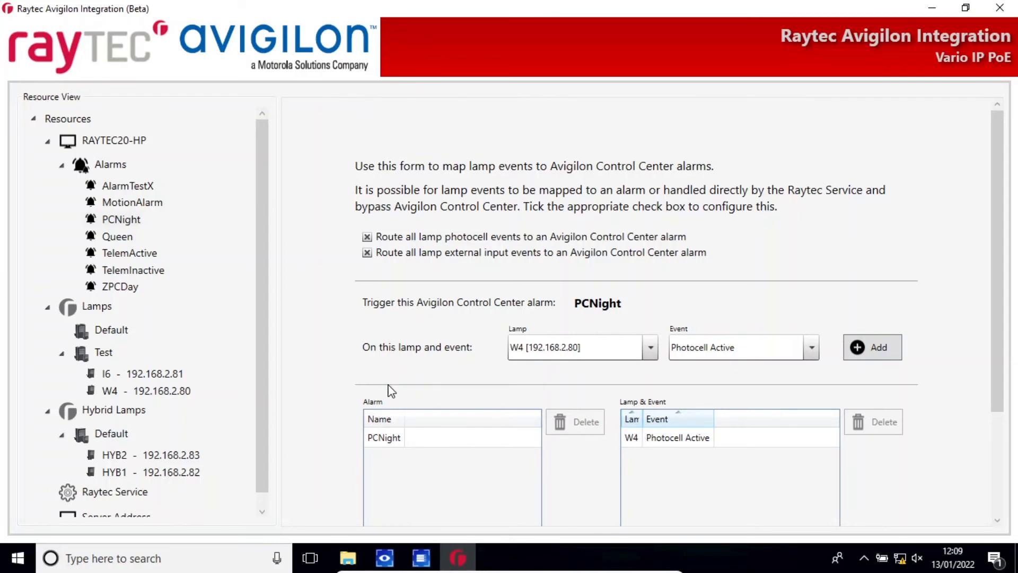
Set the Test group's On Trigger 1 to MotionAlarm and have it switch off after 1 minute
scroll(down, 3)
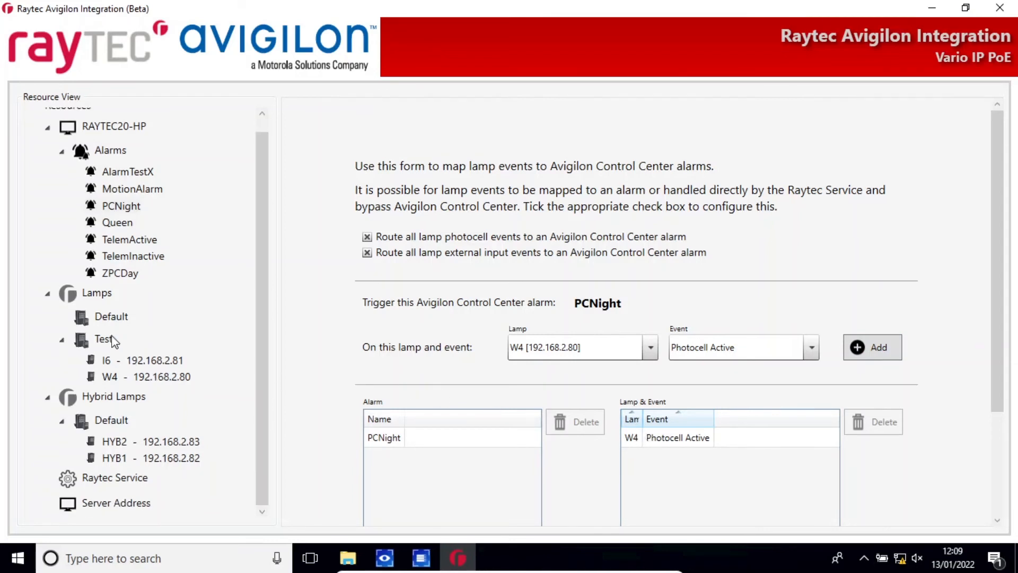
click(103, 339)
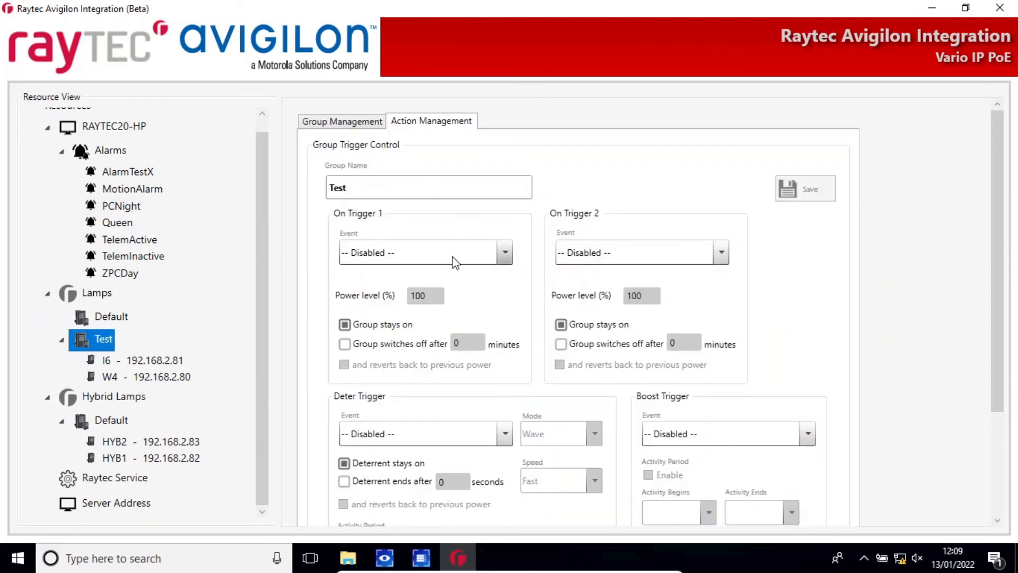
mouse_move(492, 263)
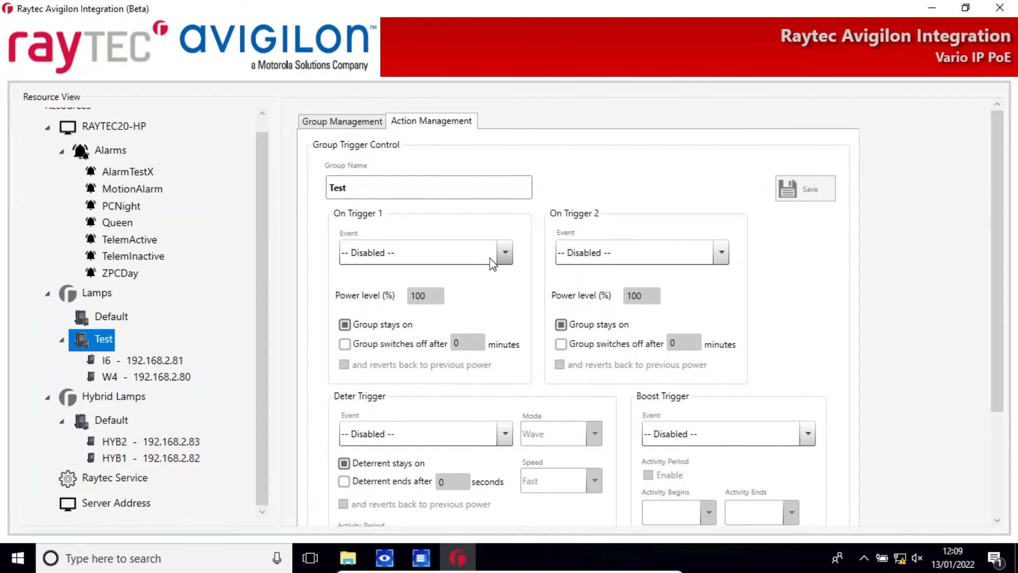
click(505, 252)
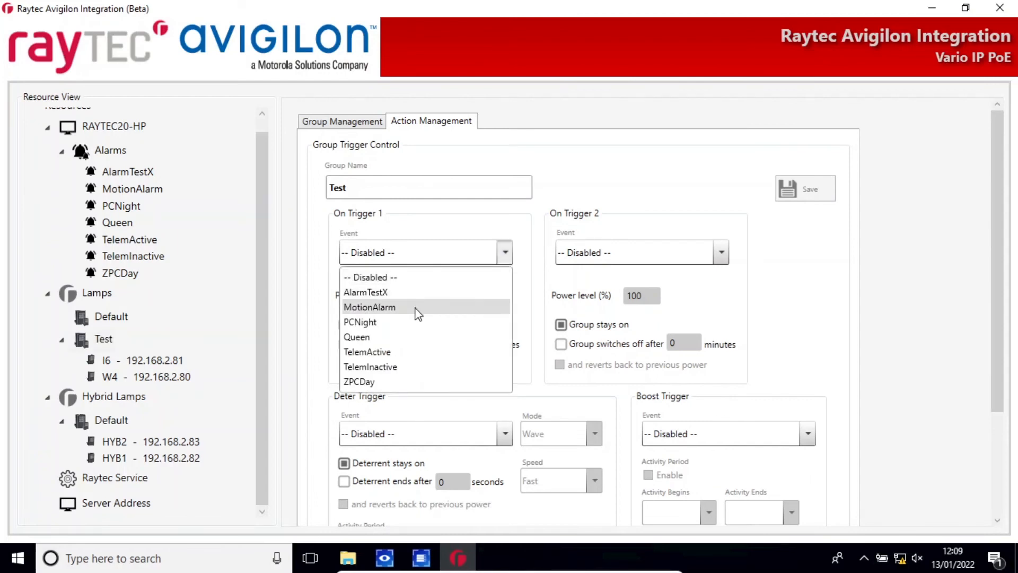
click(369, 307)
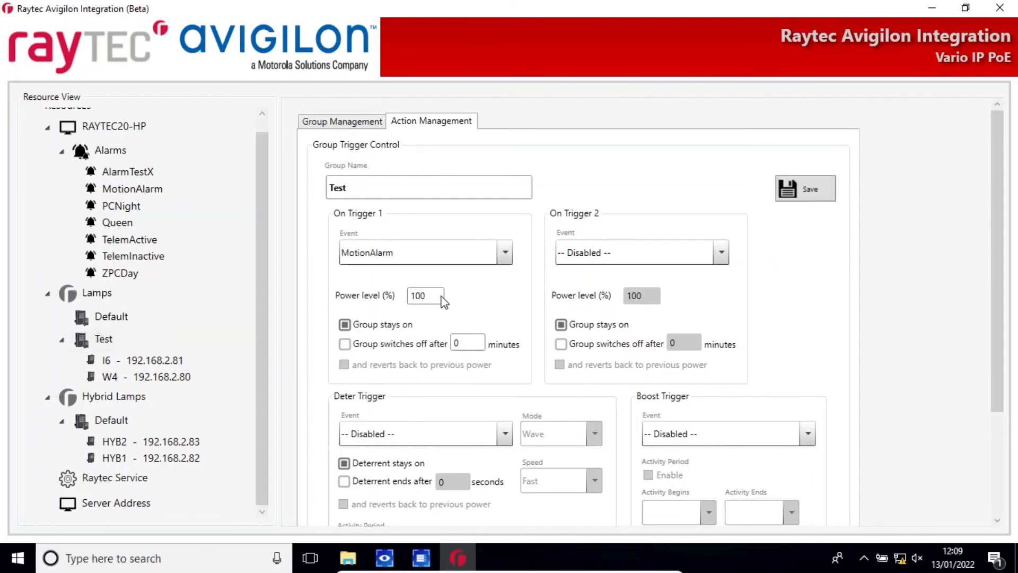
click(344, 344)
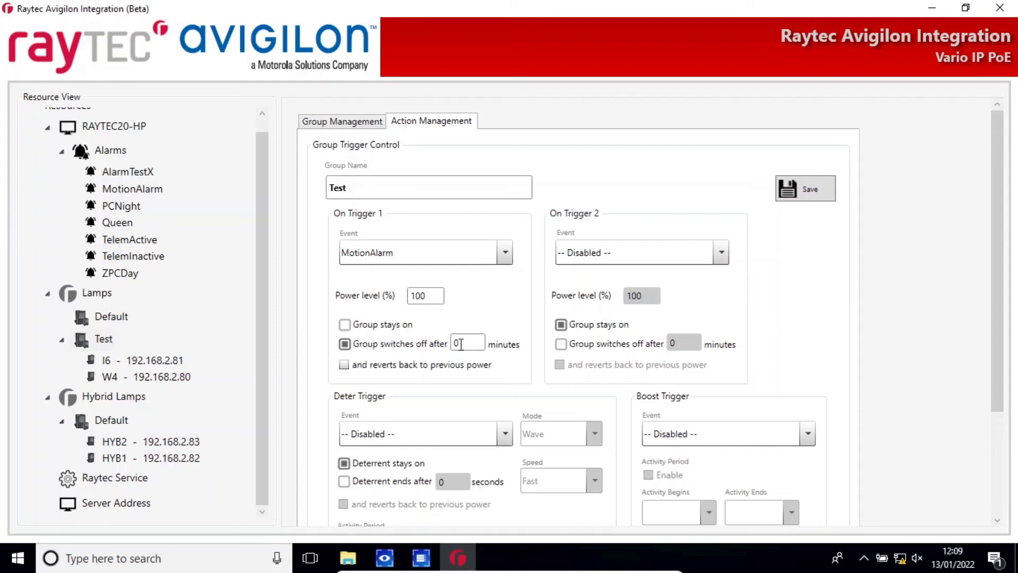
text(1)
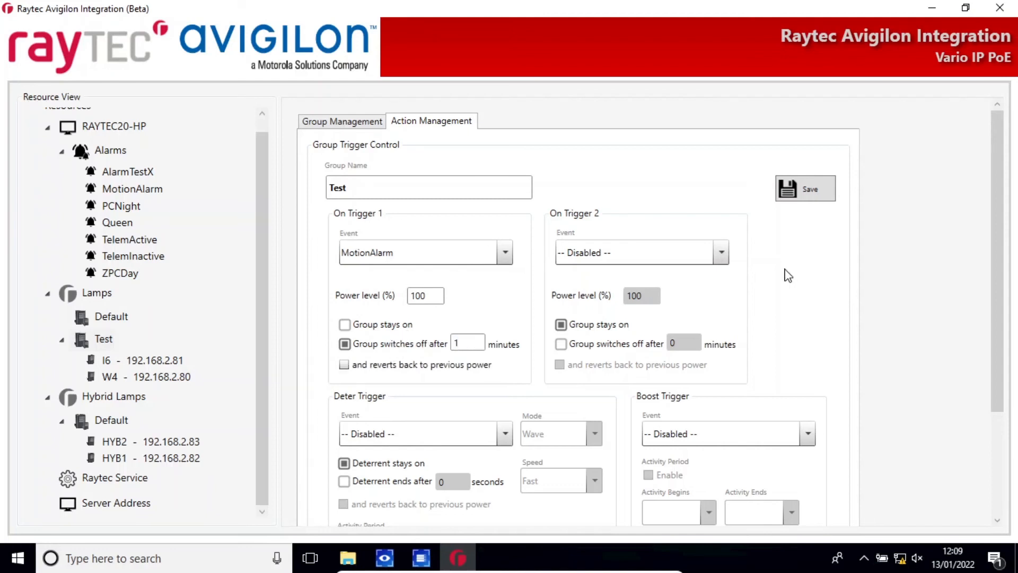
mouse_move(966, 287)
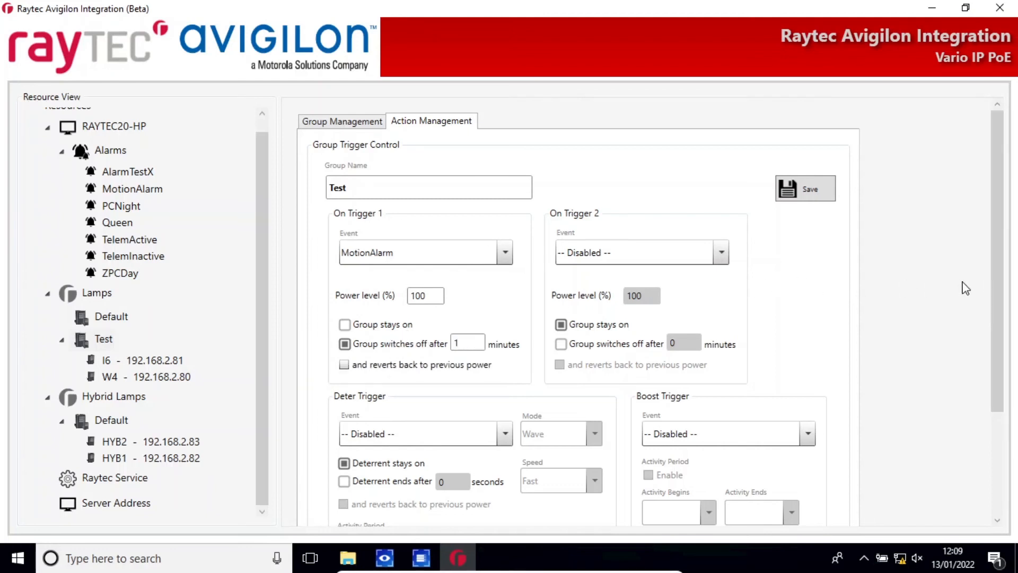
scroll(down, 3)
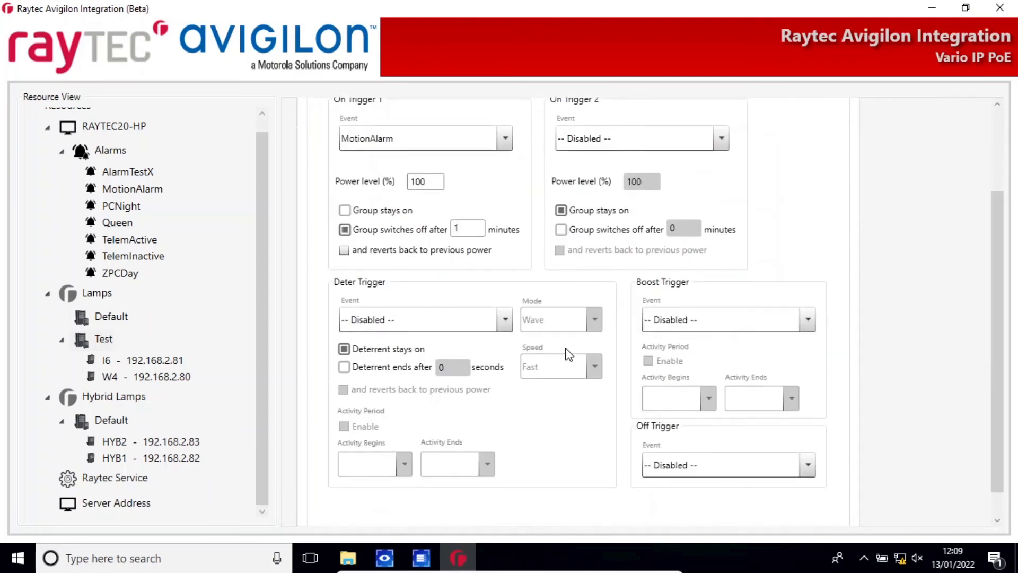
mouse_move(547, 371)
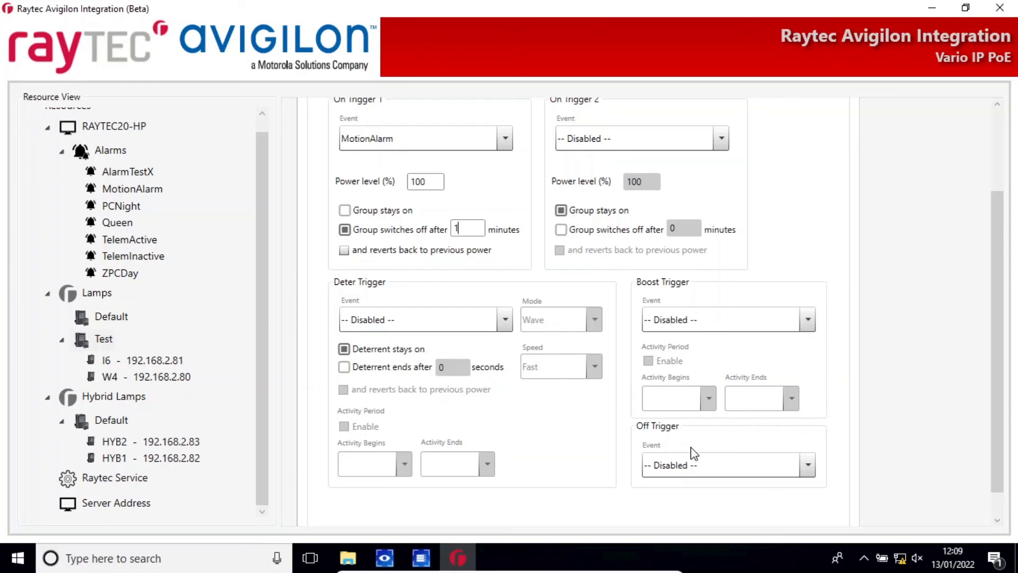
mouse_move(704, 472)
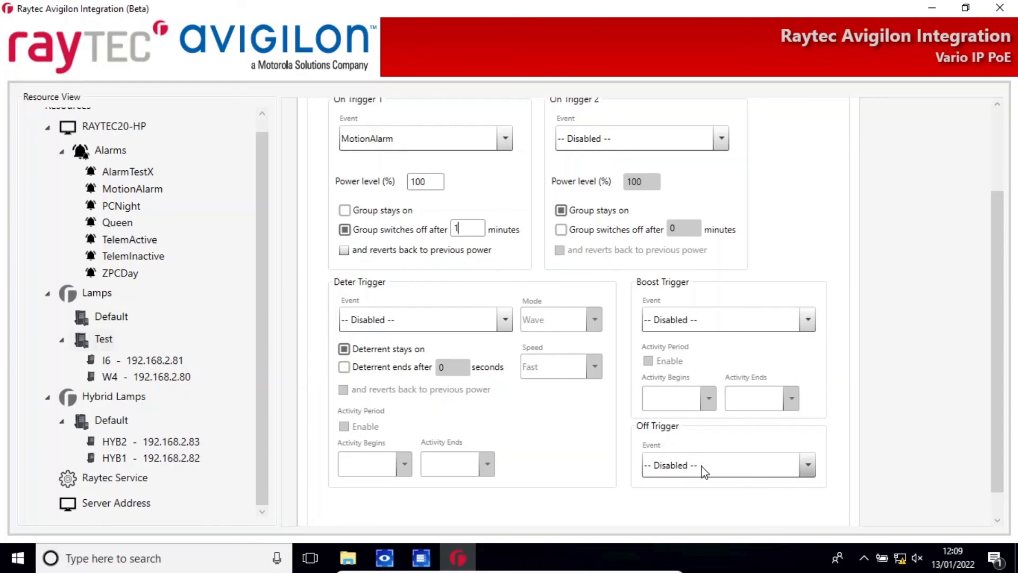
mouse_move(175, 372)
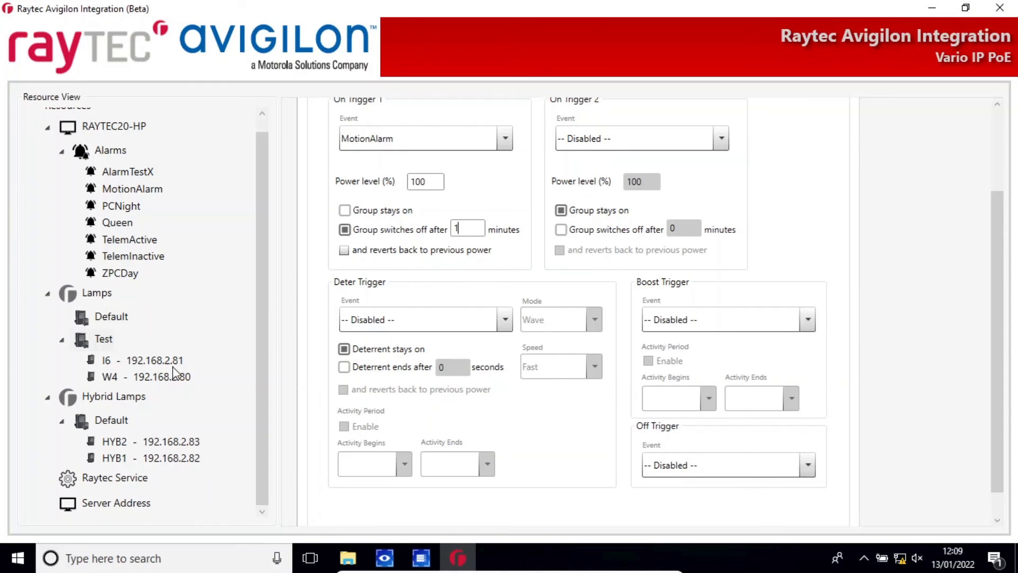
mouse_move(125, 368)
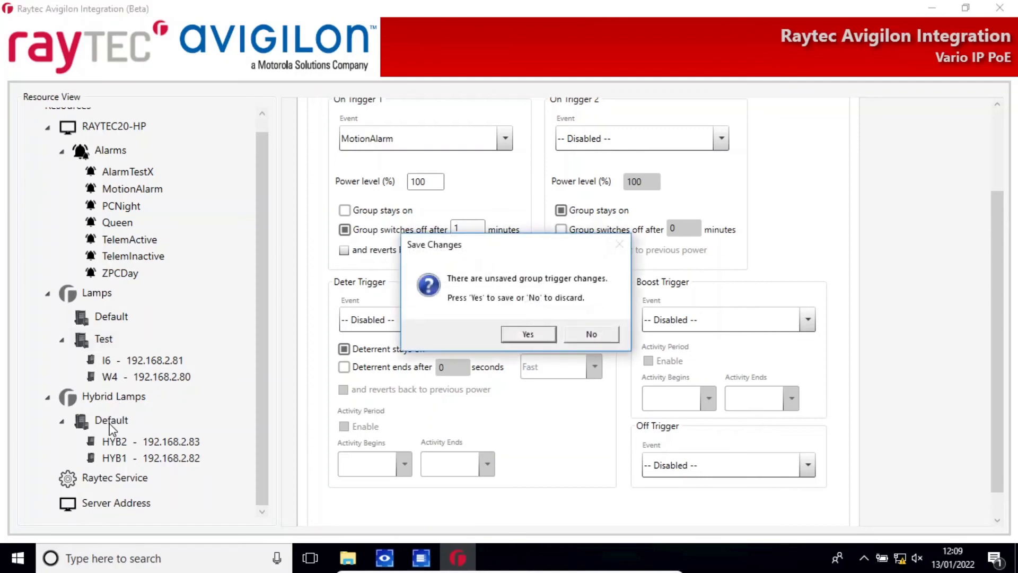
Save the Test group changes and set the hybrid Default group's On Trigger 1 to MotionAlarm with IR light
click(590, 334)
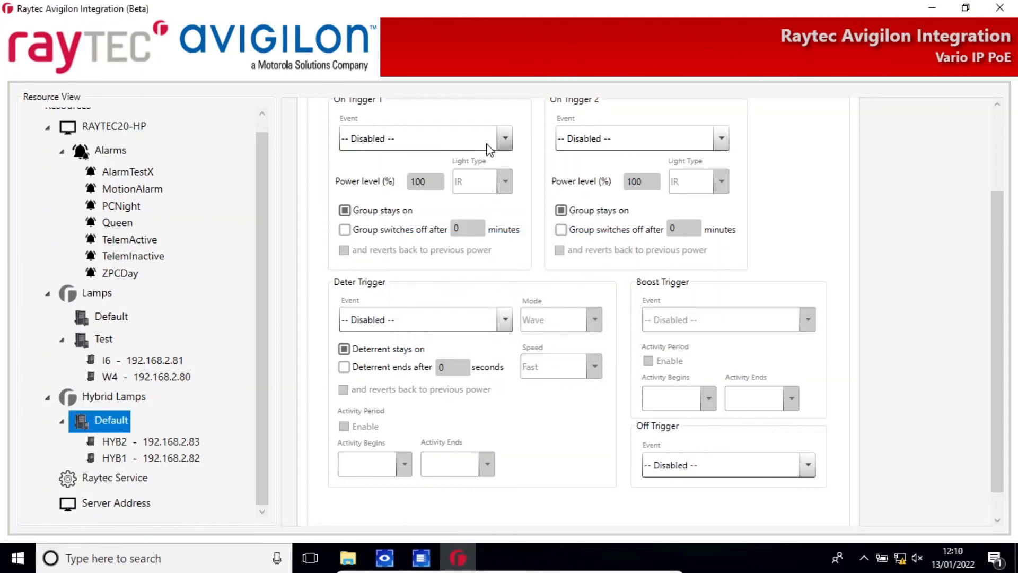
click(505, 138)
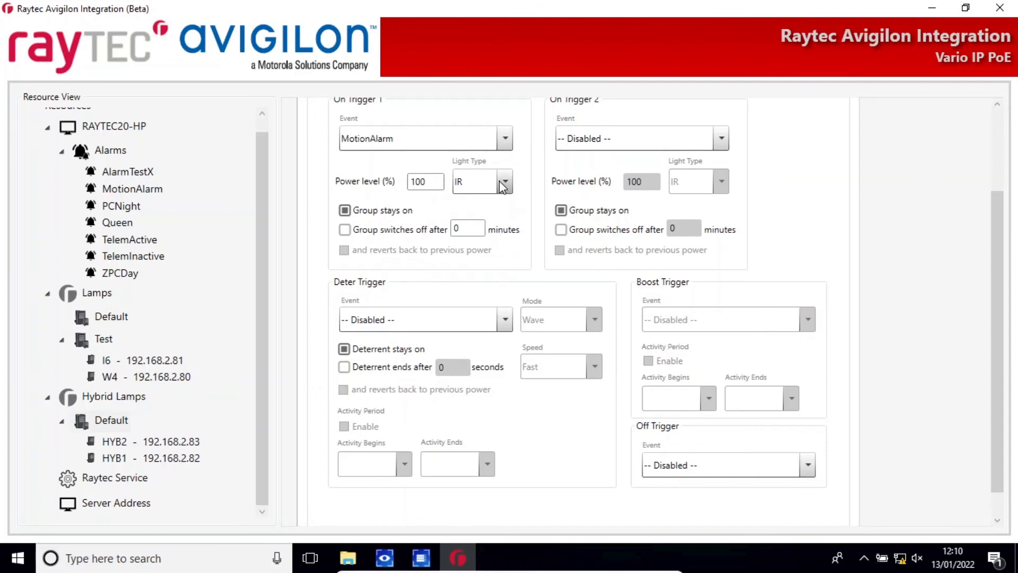
click(504, 181)
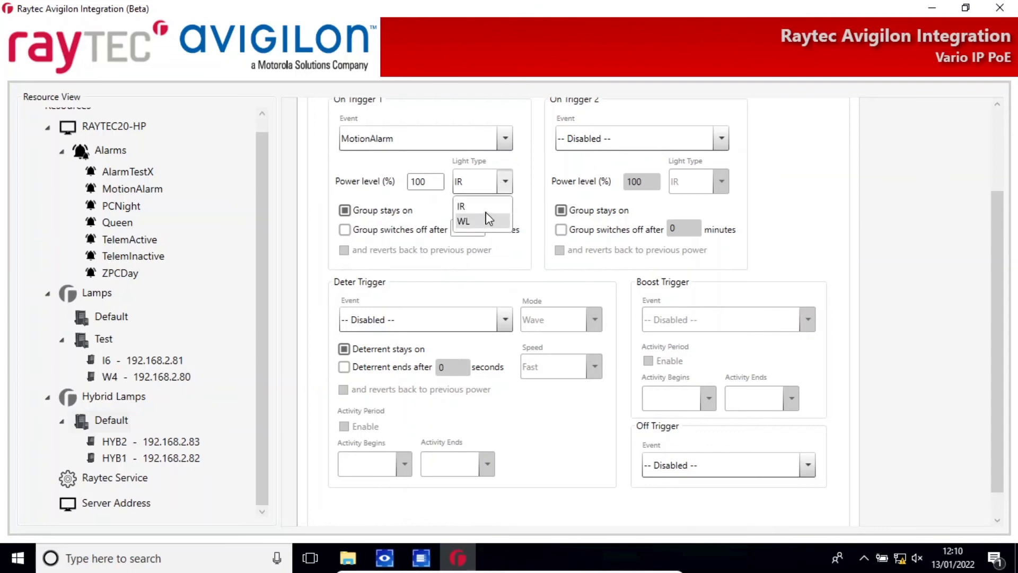
click(460, 206)
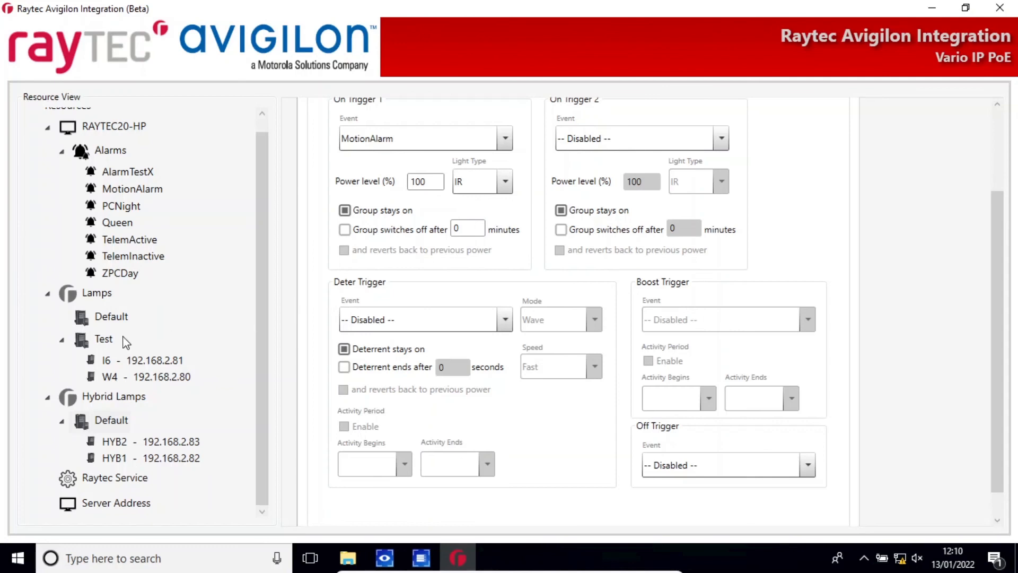
mouse_move(106, 343)
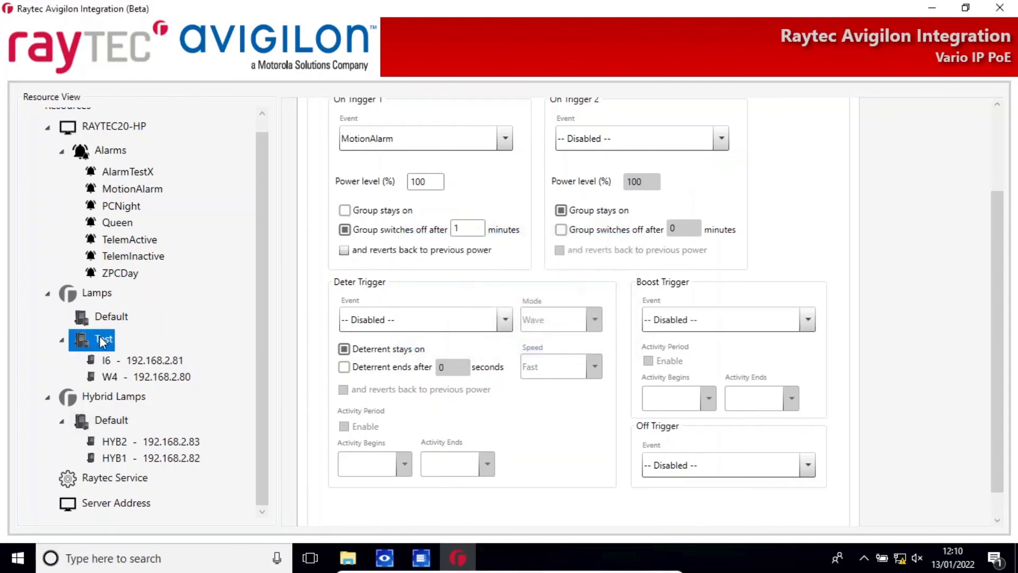
Show the Quick Group Control power-level options for the Test group
right_click(102, 339)
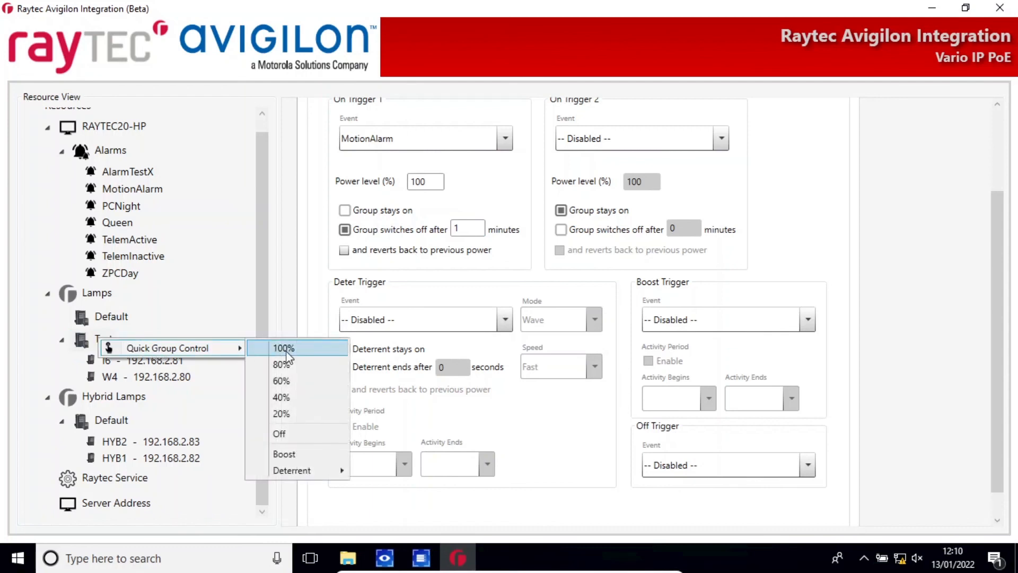
mouse_move(309, 470)
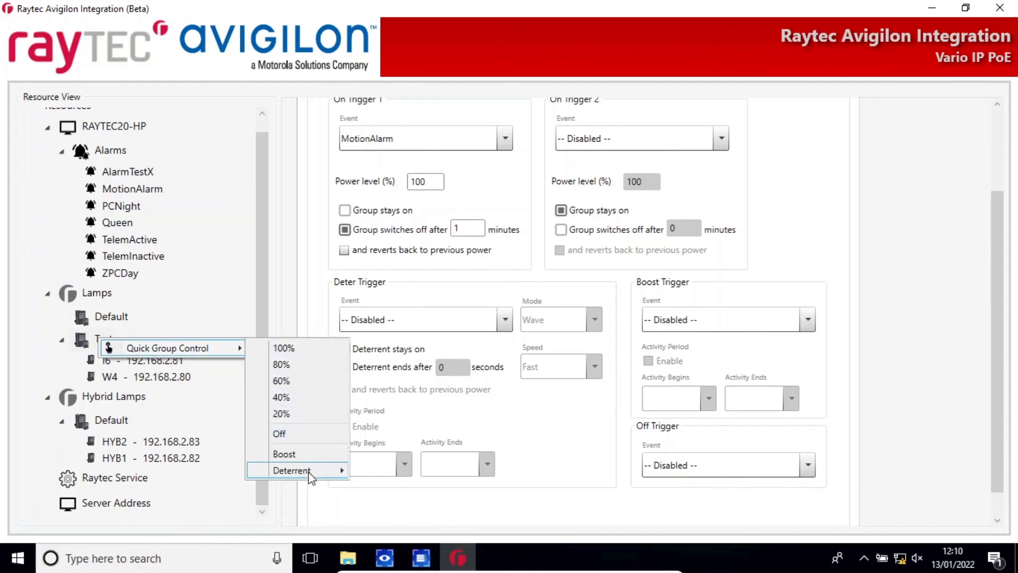
mouse_move(292, 471)
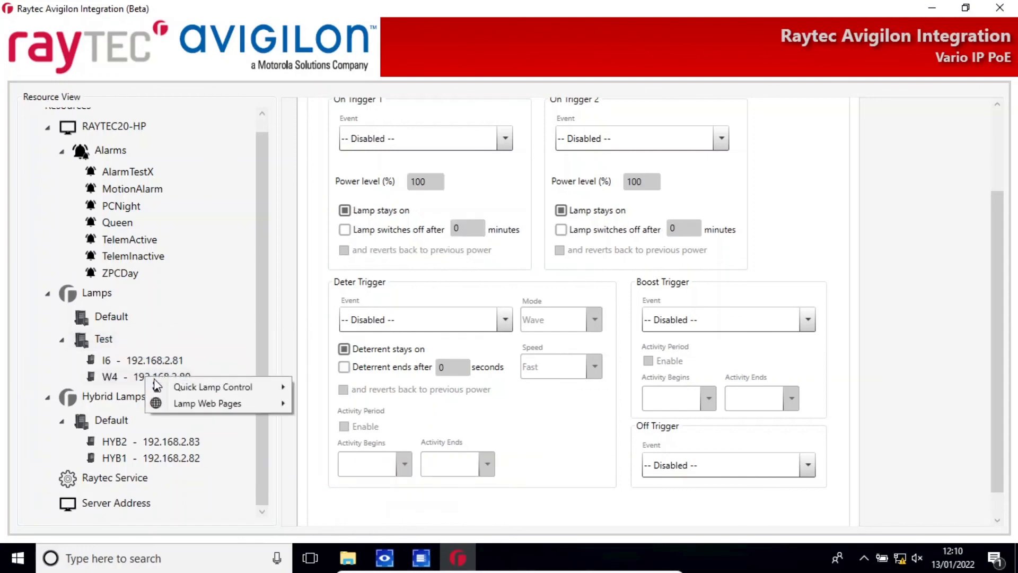
mouse_move(212, 386)
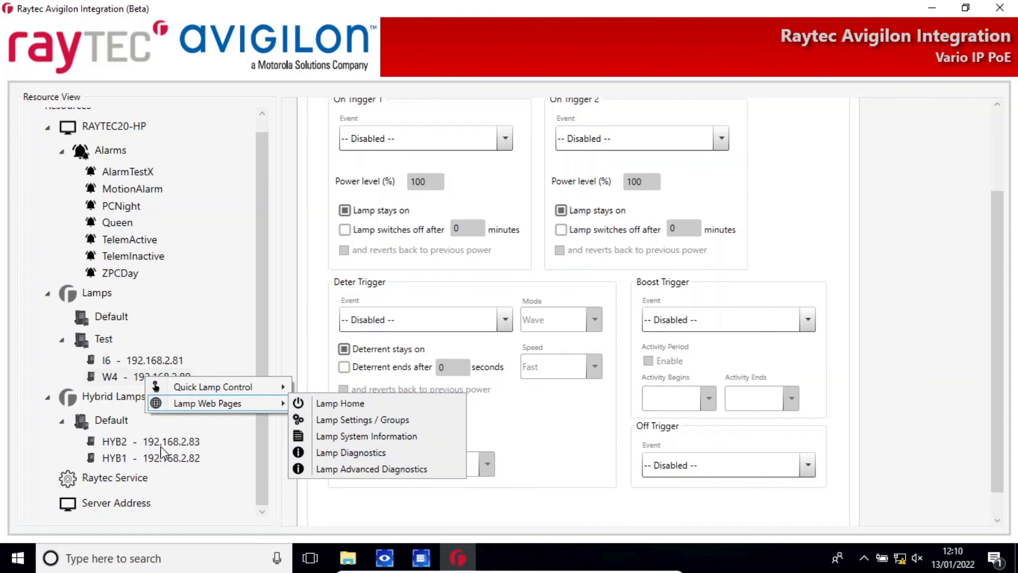
Select lamp HYB2 and show the hybrid Default group's quick controls with white-light power levels
click(151, 440)
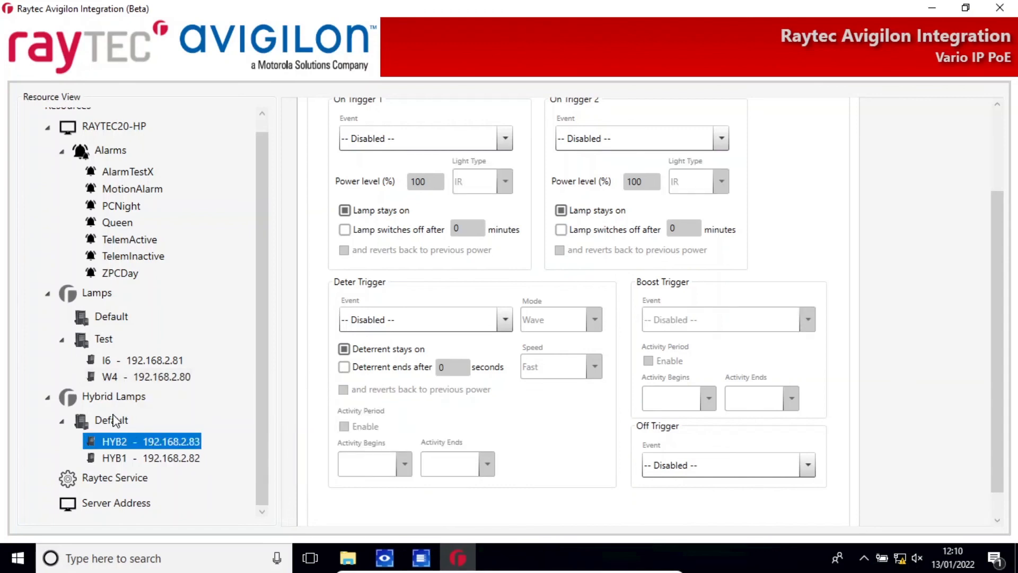
right_click(110, 419)
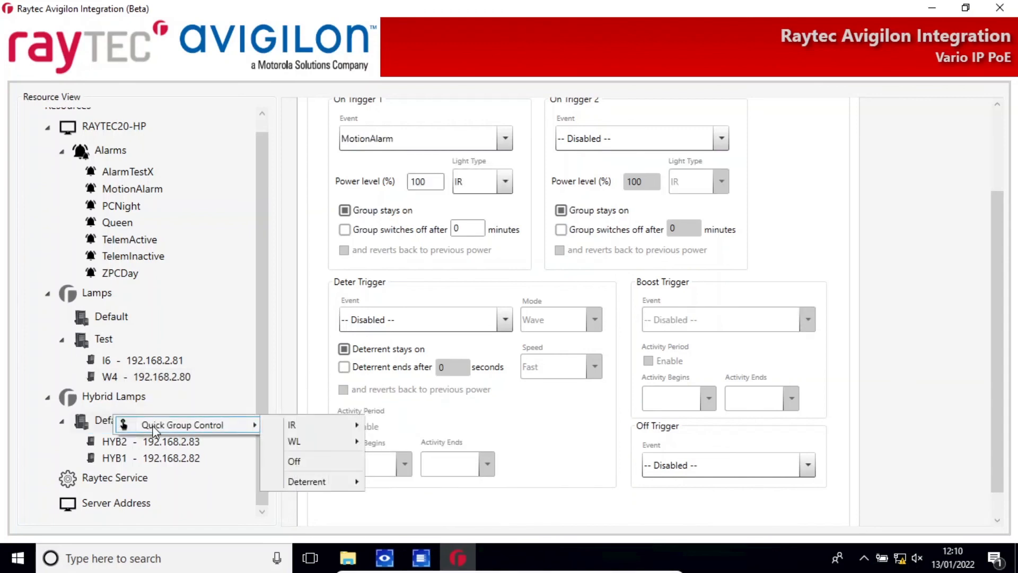
mouse_move(294, 441)
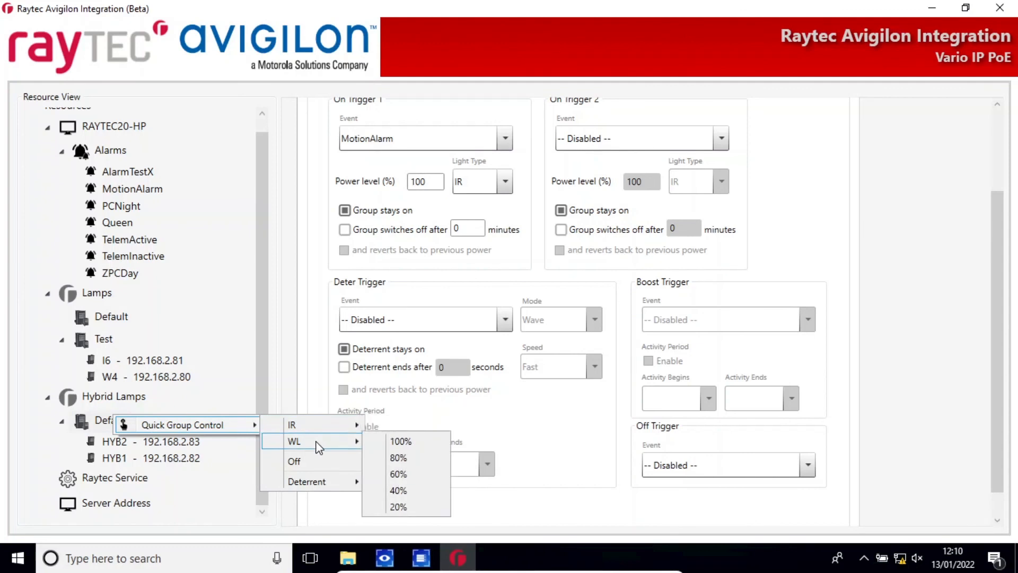